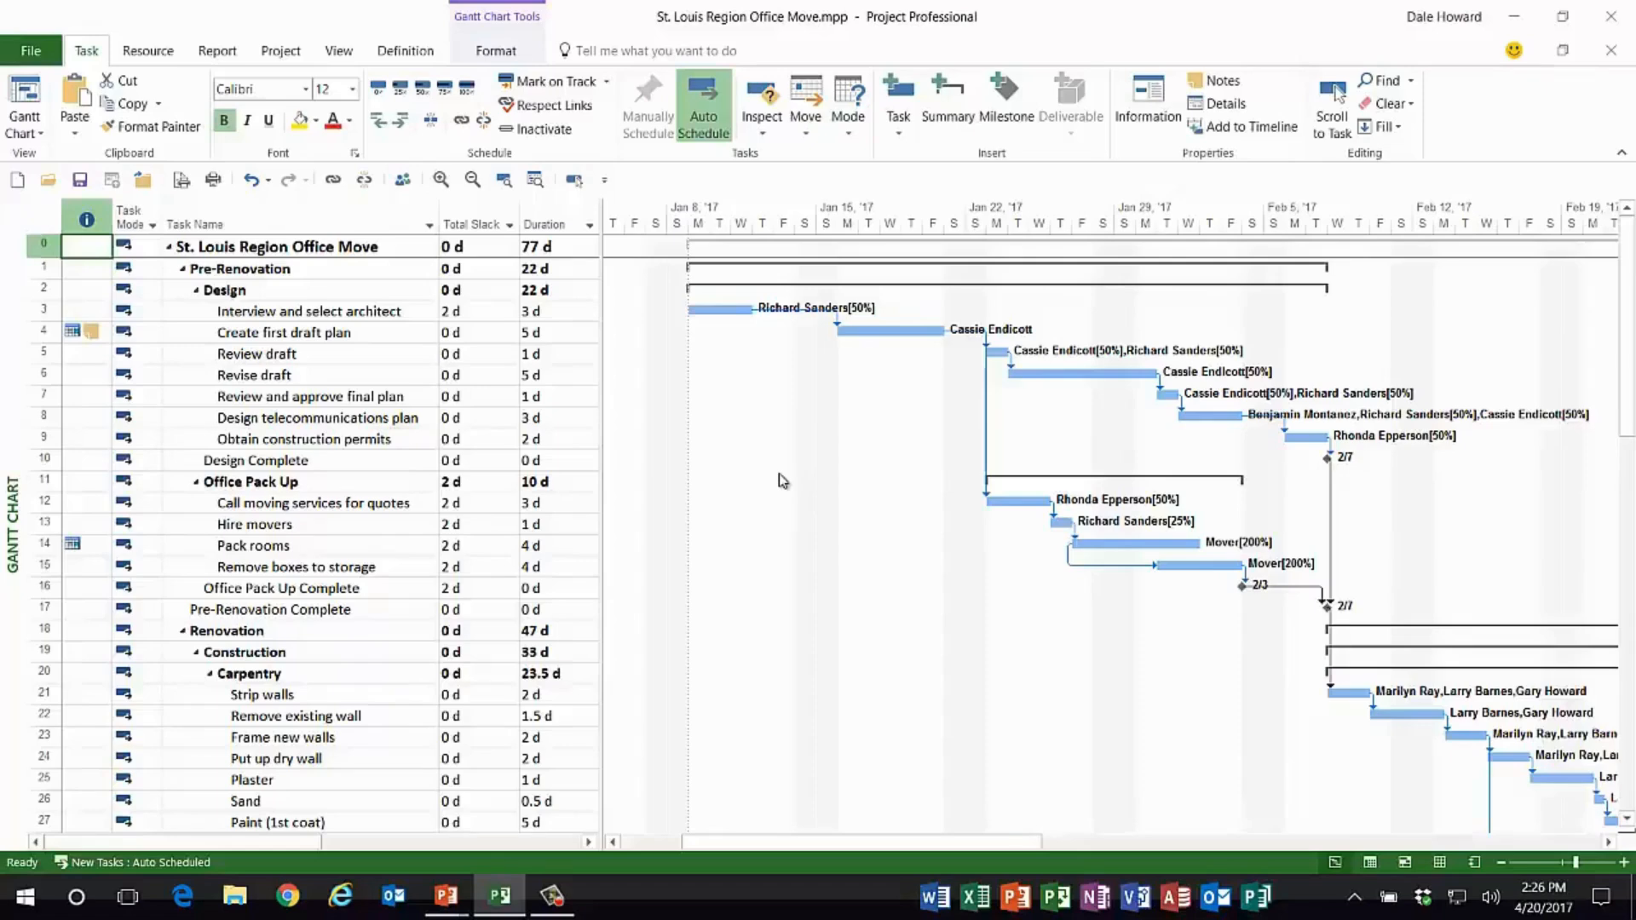
Step: Show critical tasks as red Gantt bars and check their 0 d Total Slack values
click(496, 49)
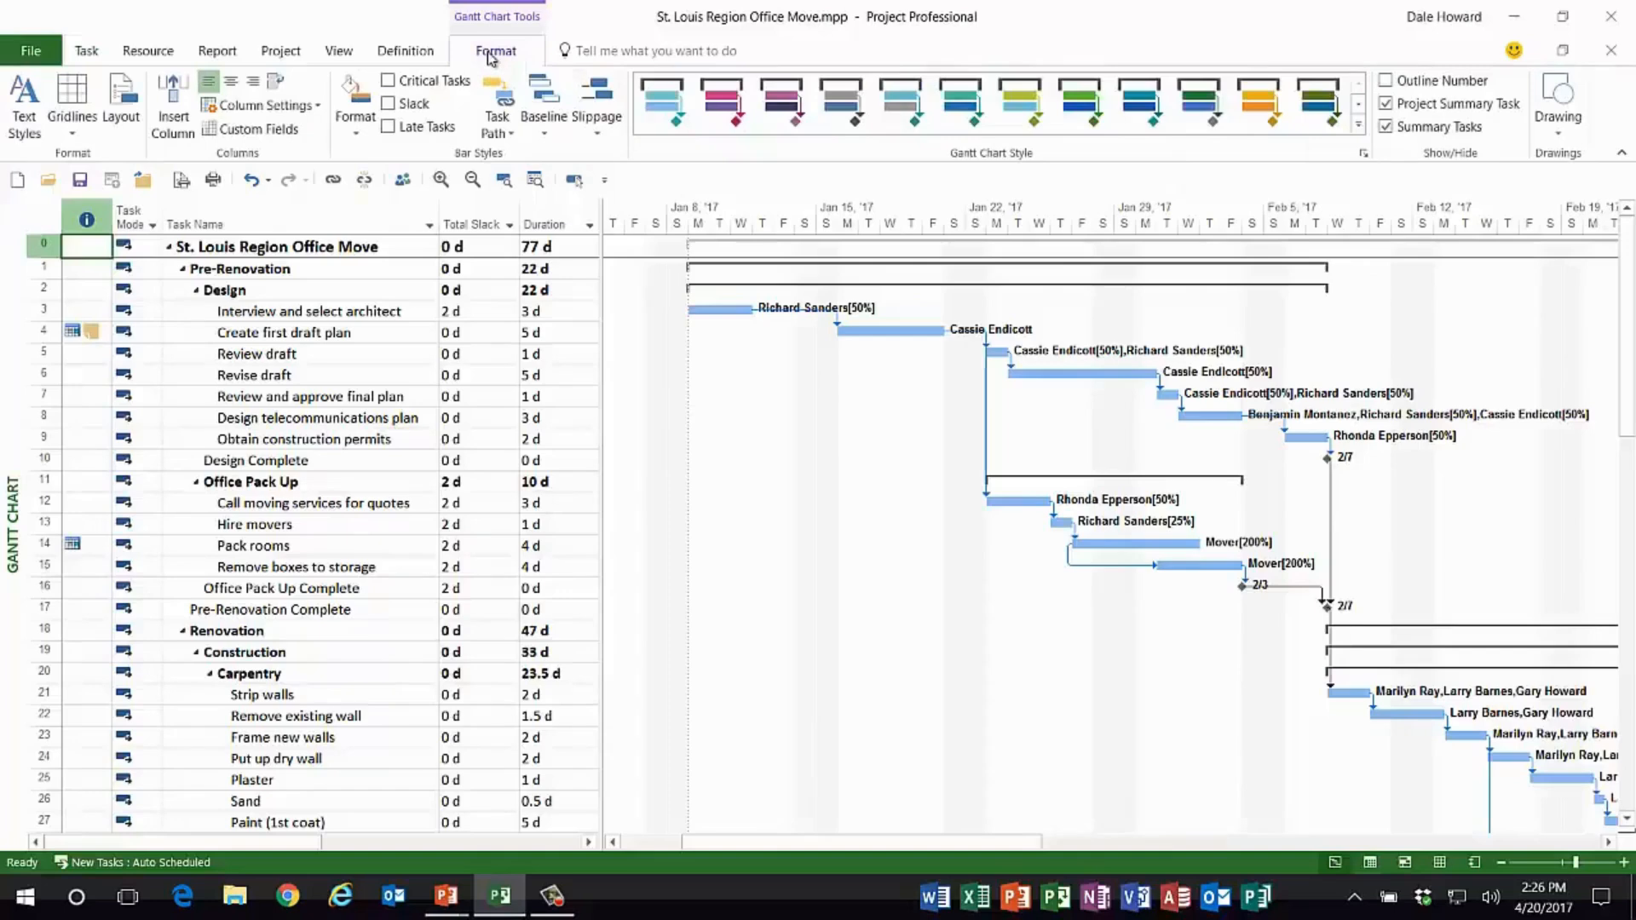
mouse_move(384, 163)
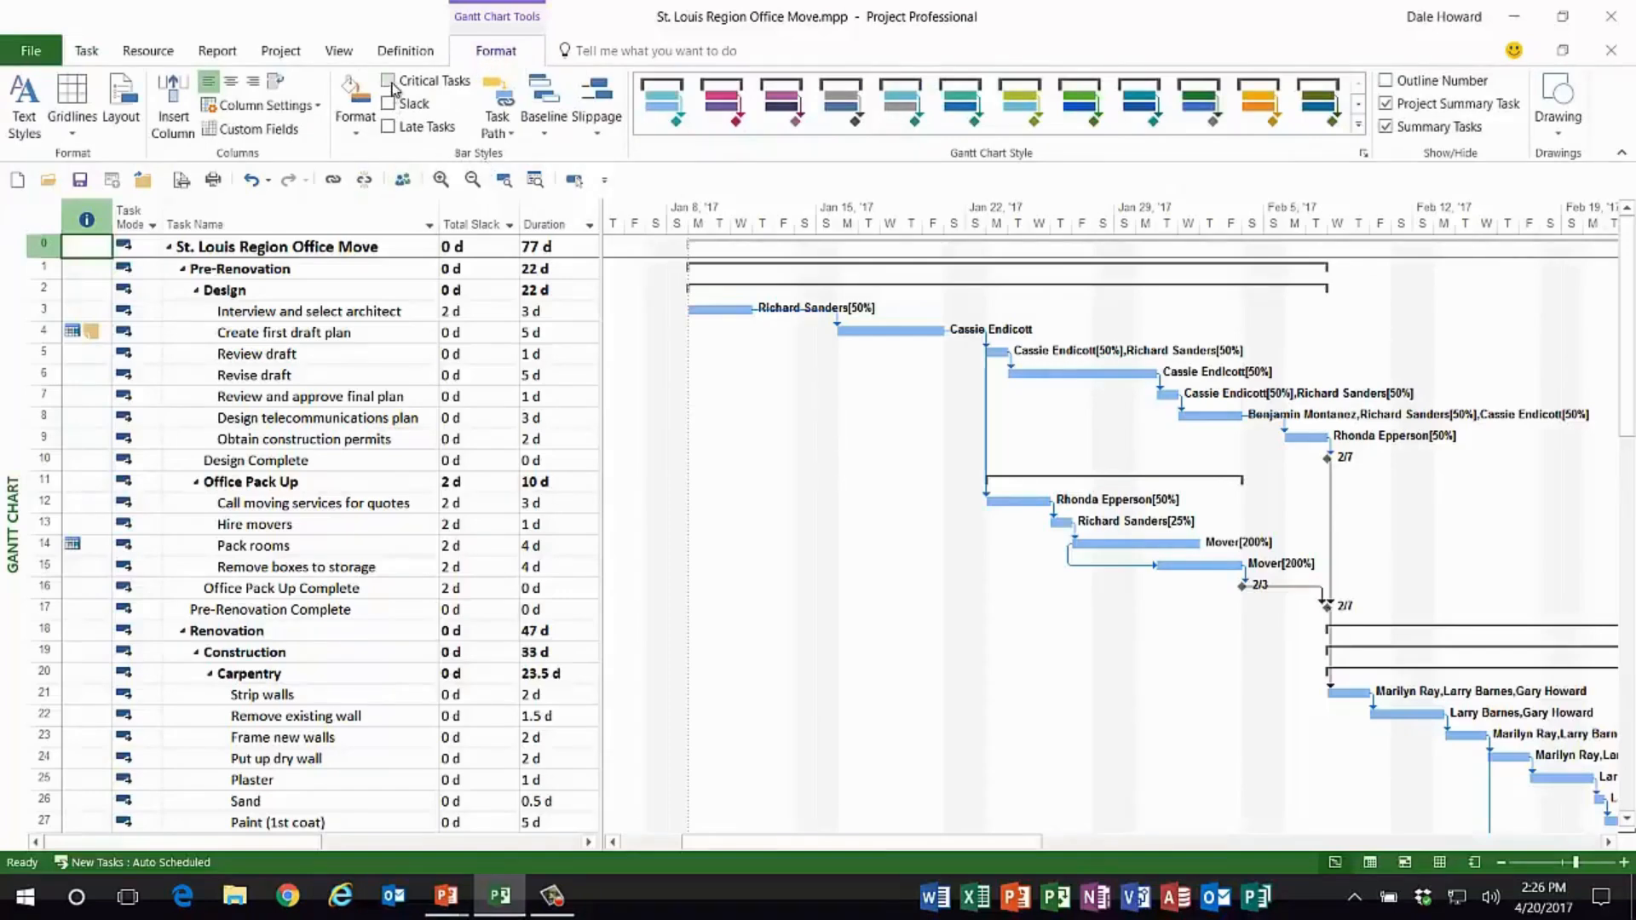
click(389, 80)
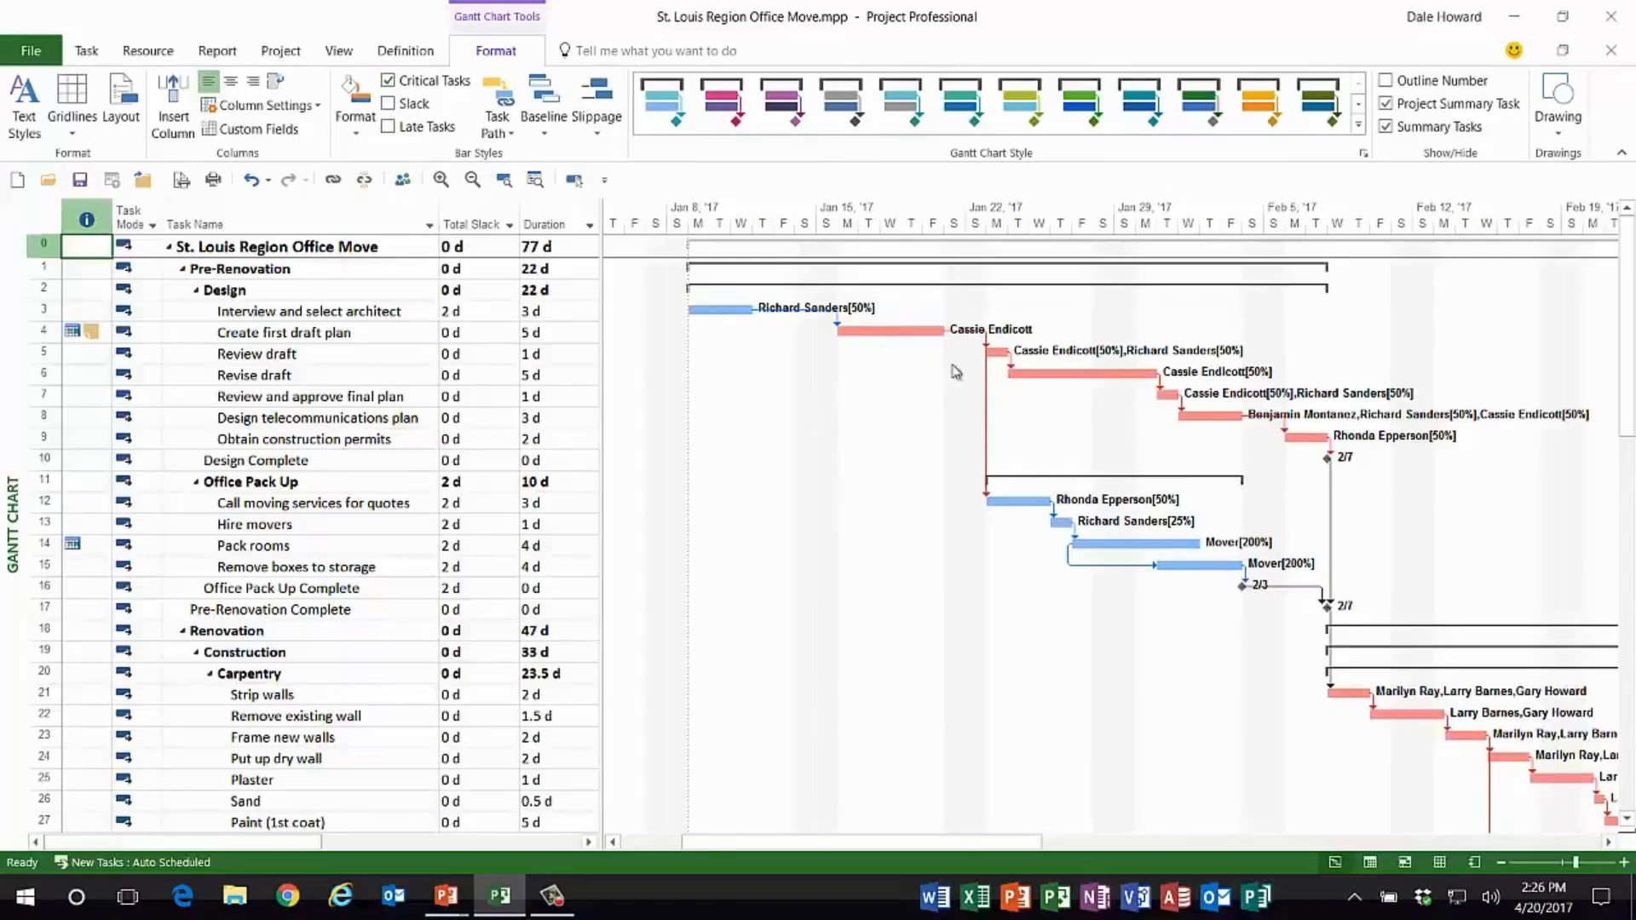
mouse_move(1225, 438)
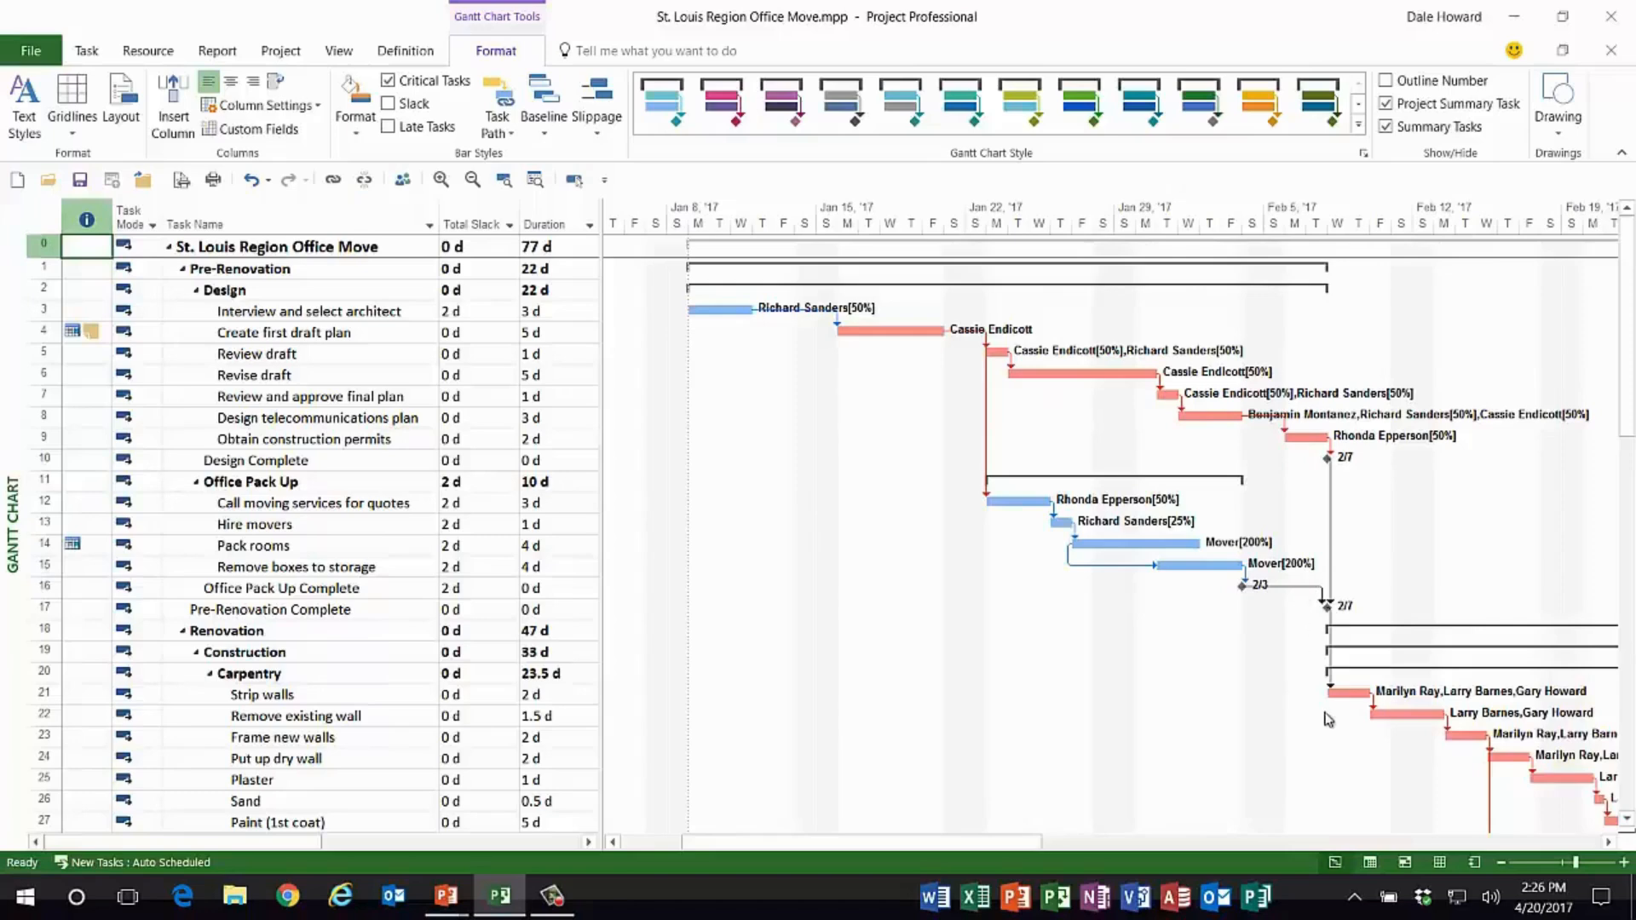
mouse_move(1062, 663)
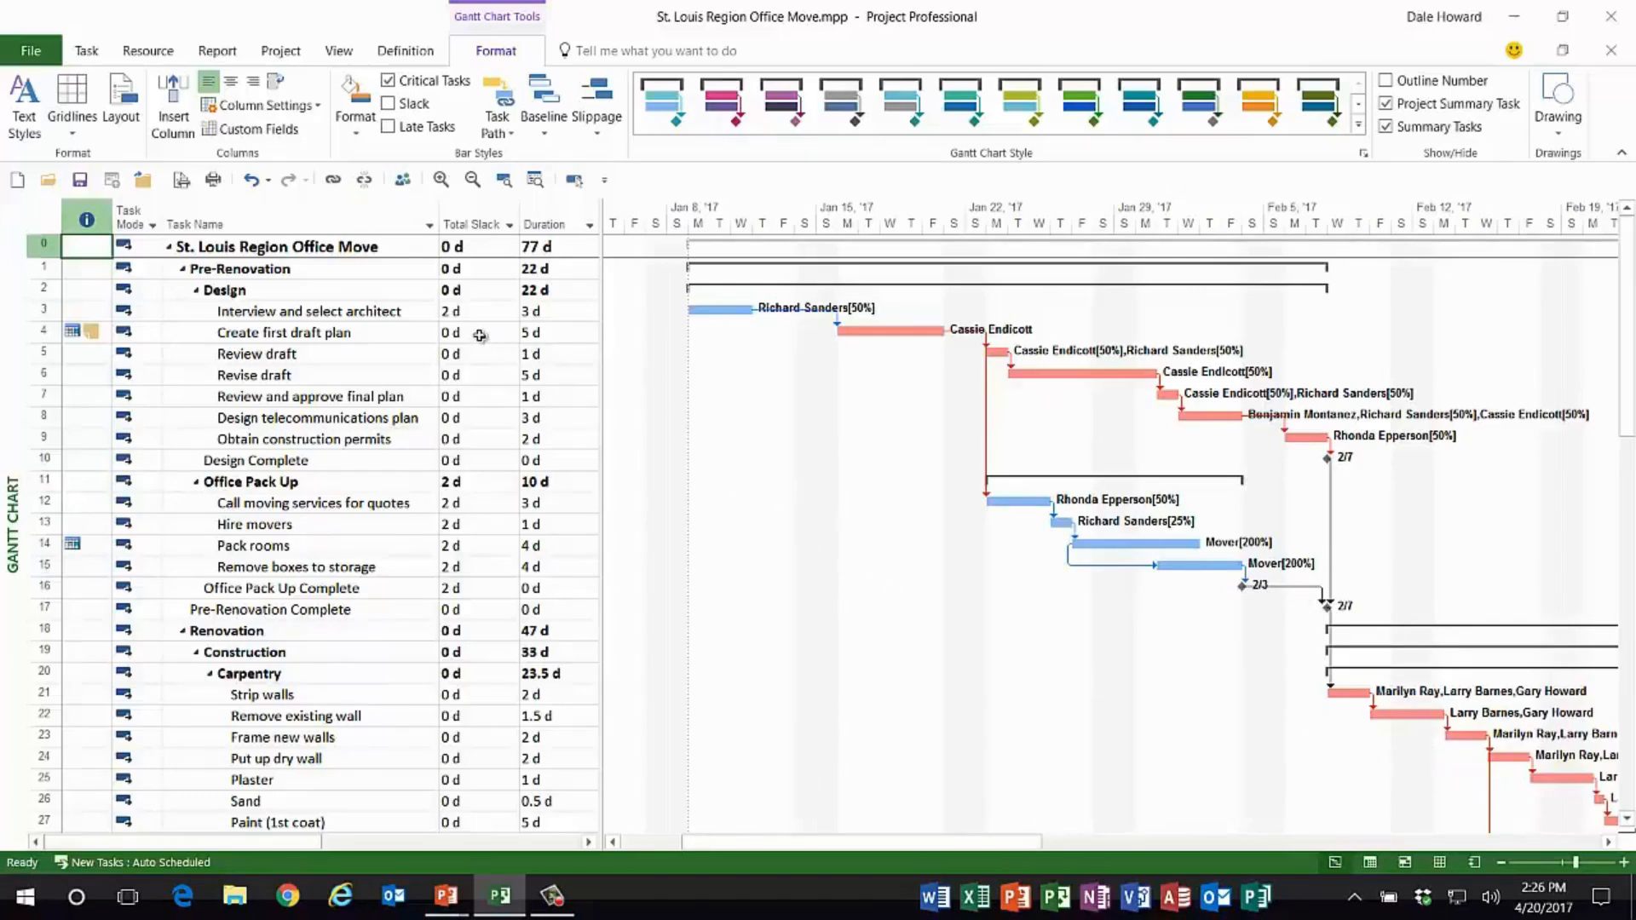
click(475, 353)
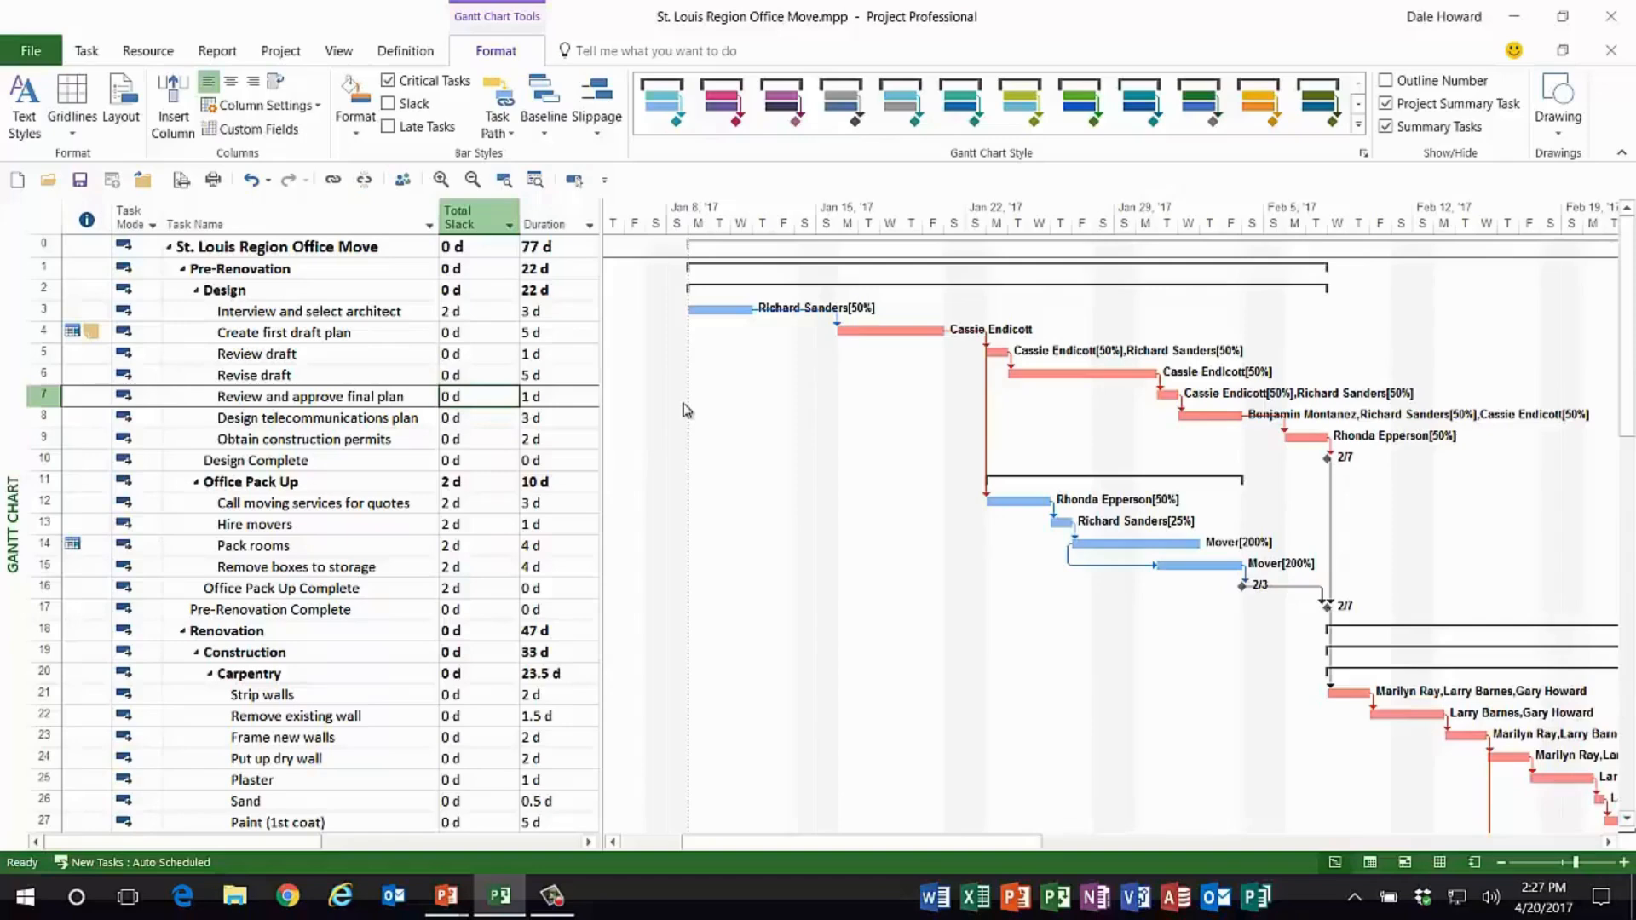
click(308, 311)
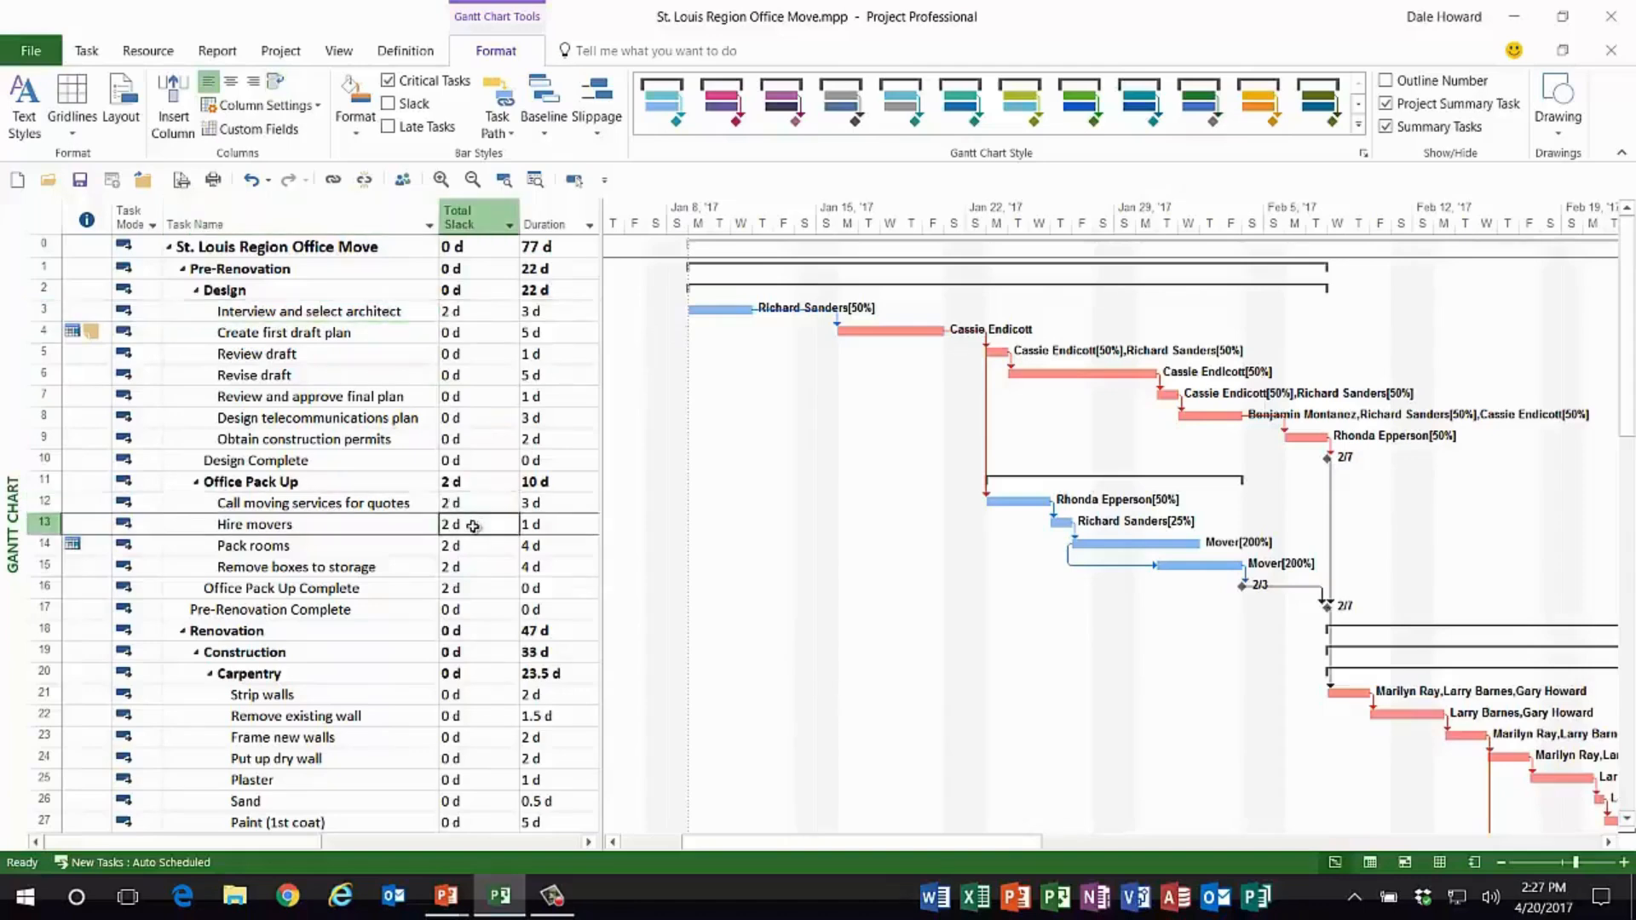
click(470, 565)
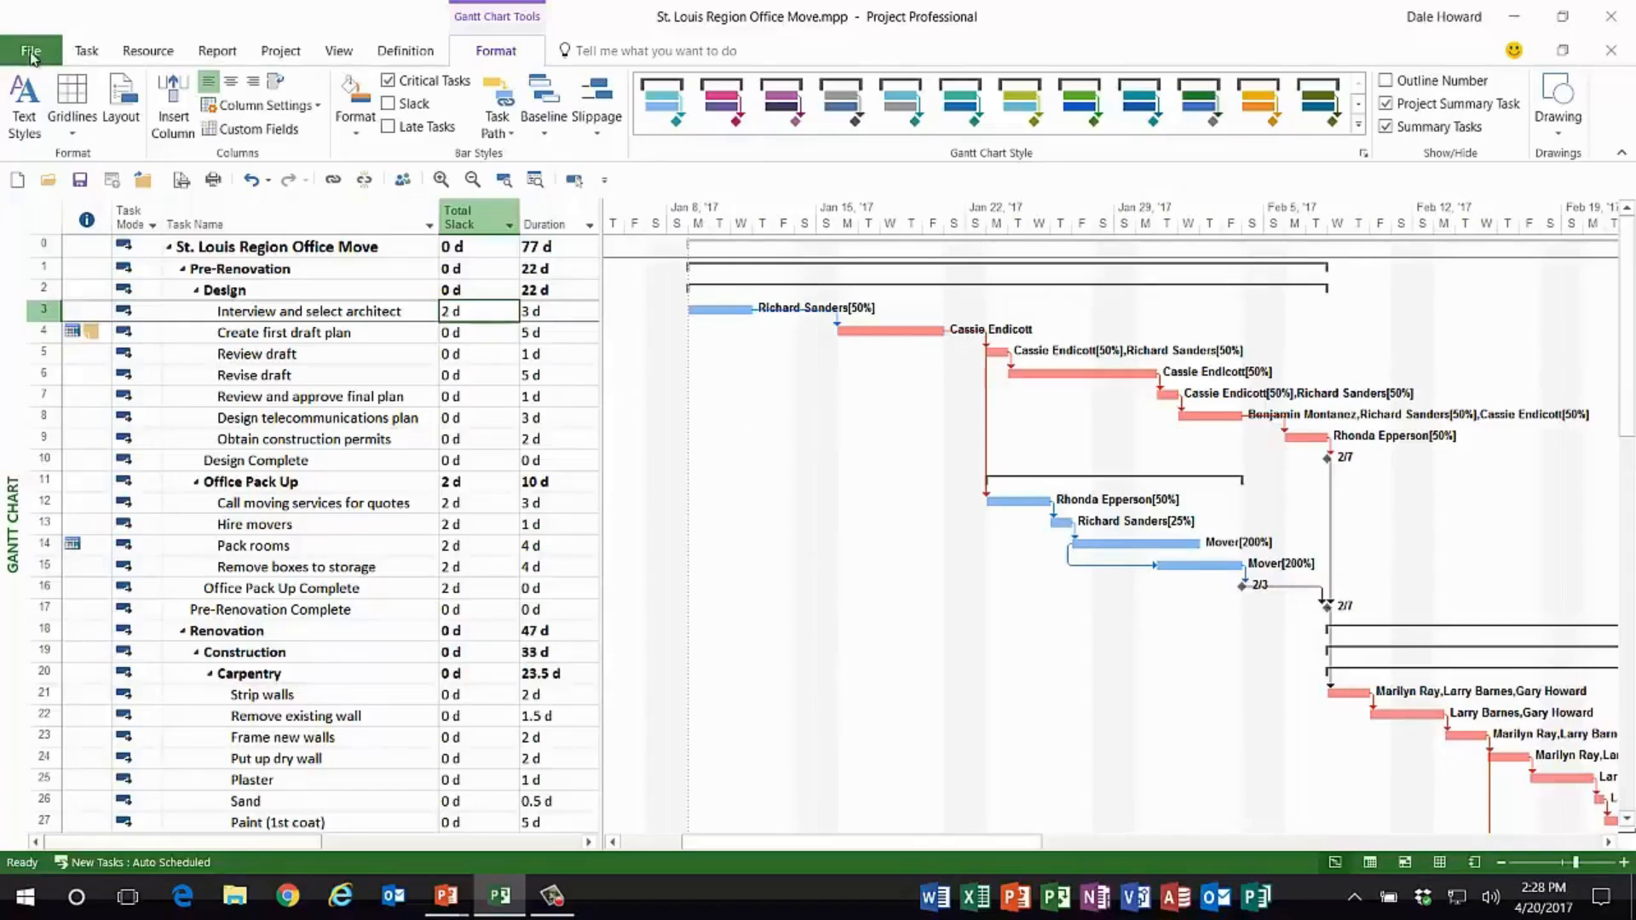
Step: Reach the calculation settings in Project Options > Advanced
click(29, 49)
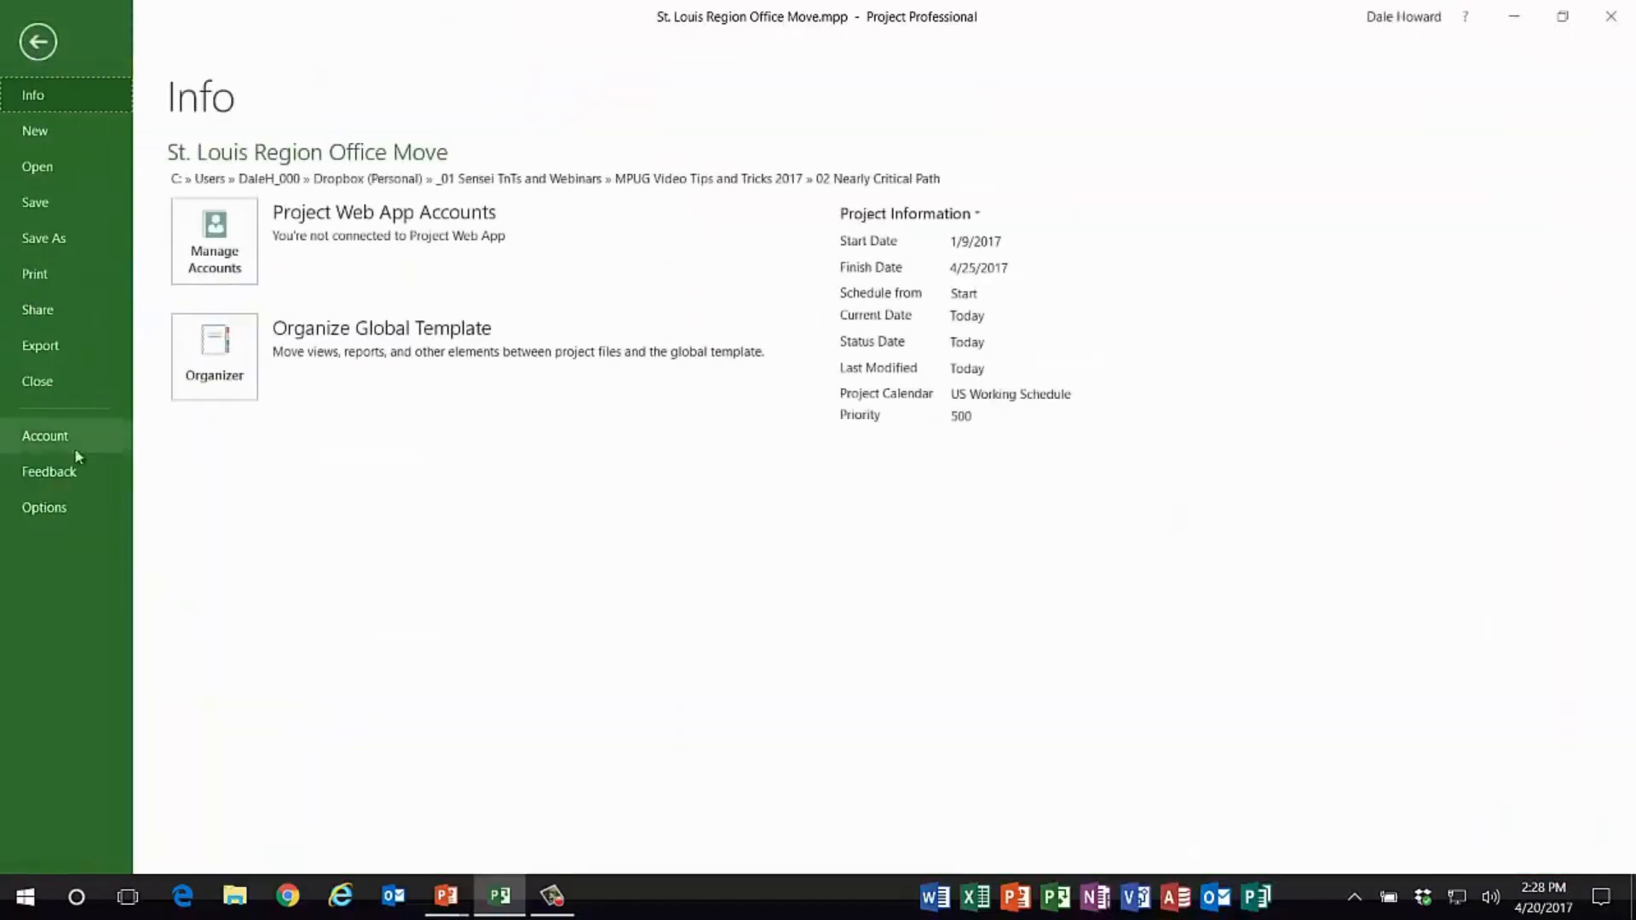
click(44, 508)
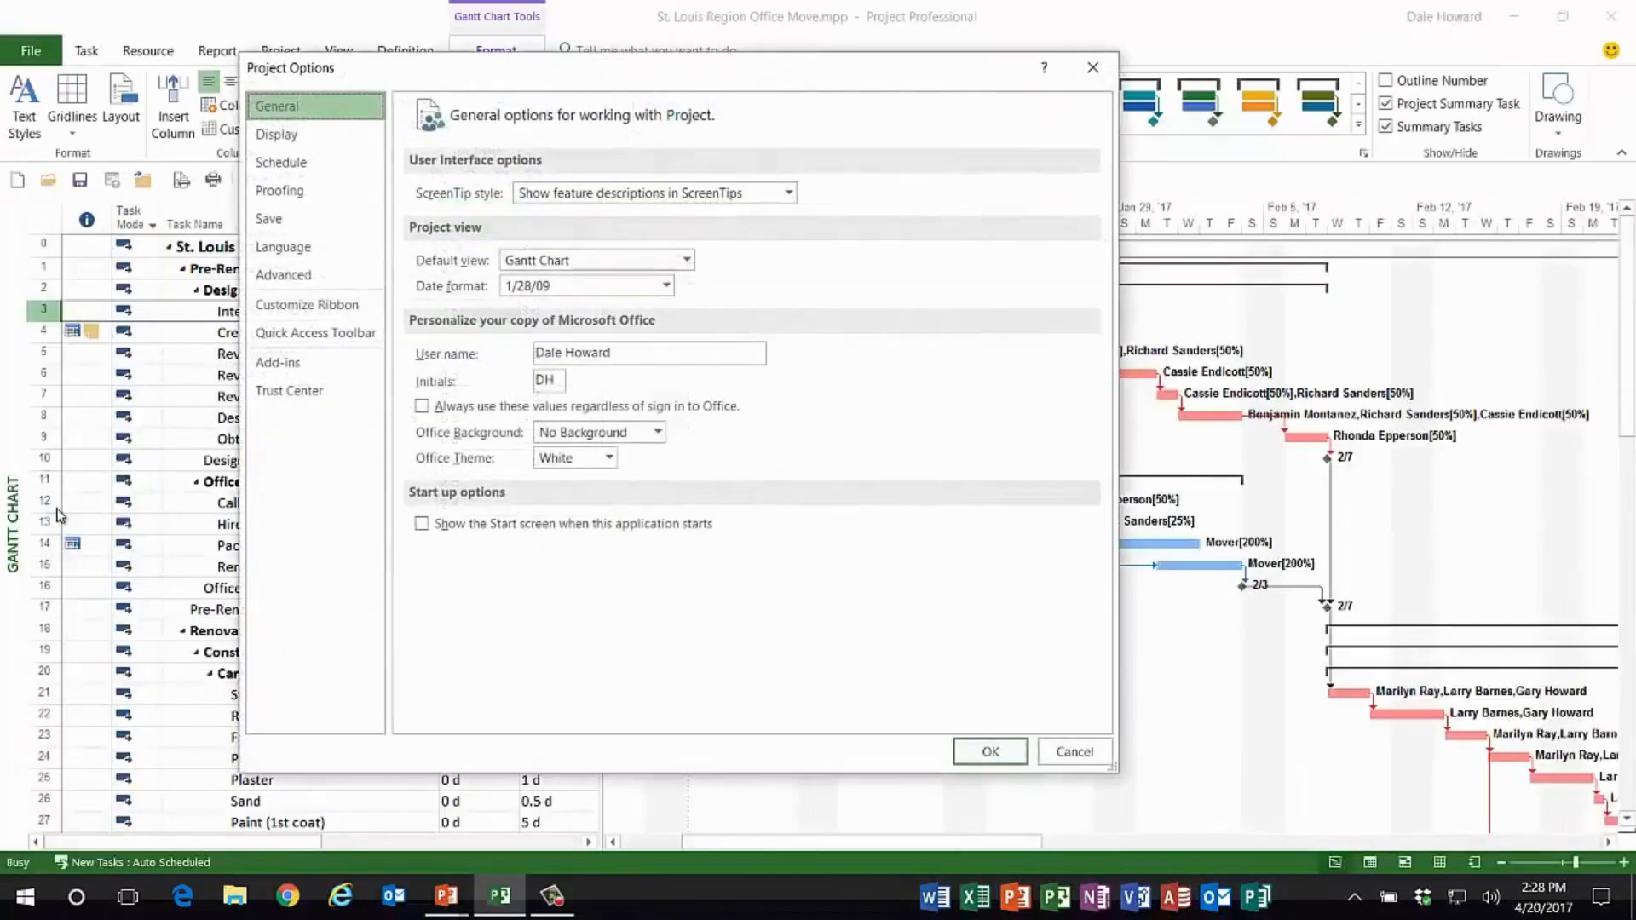
click(284, 275)
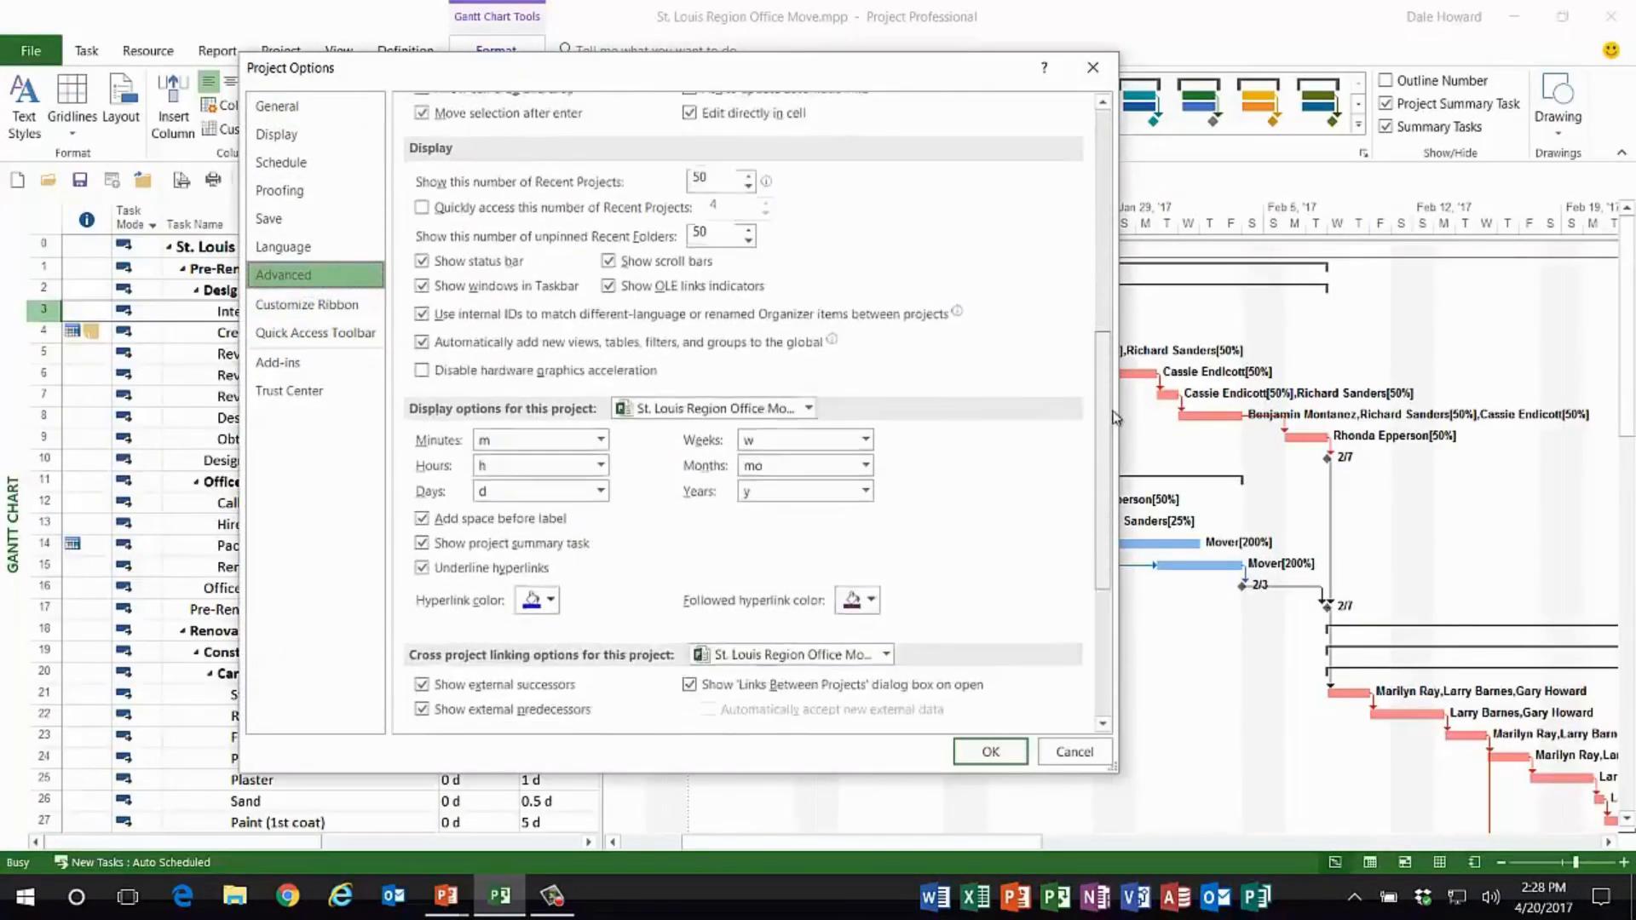
scroll(down, 3)
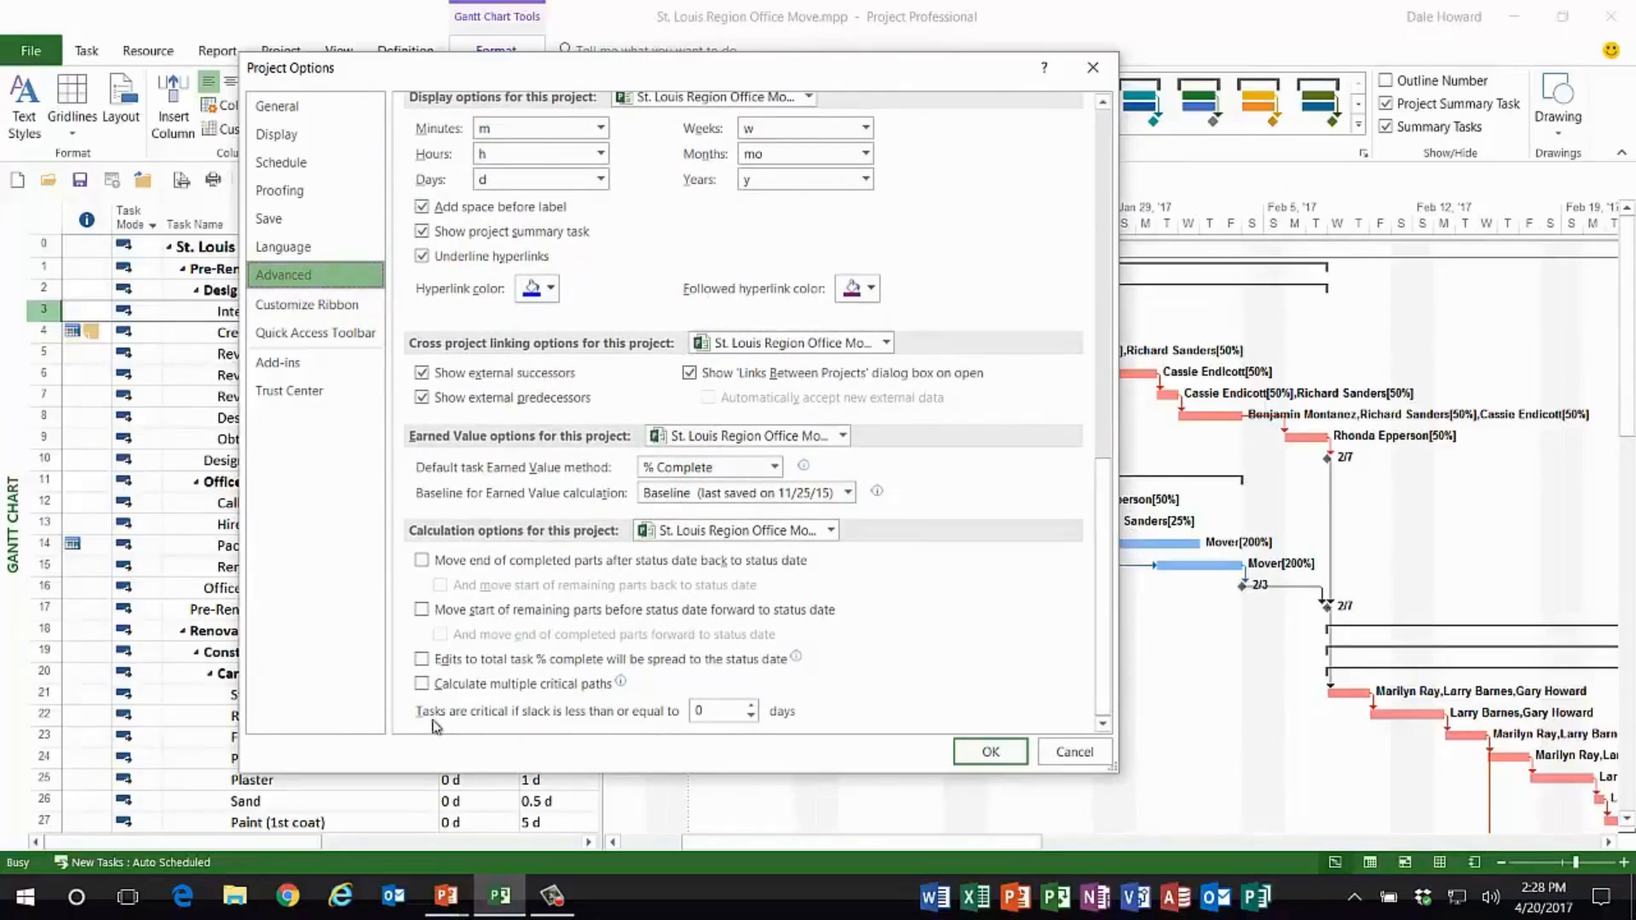
mouse_move(534, 722)
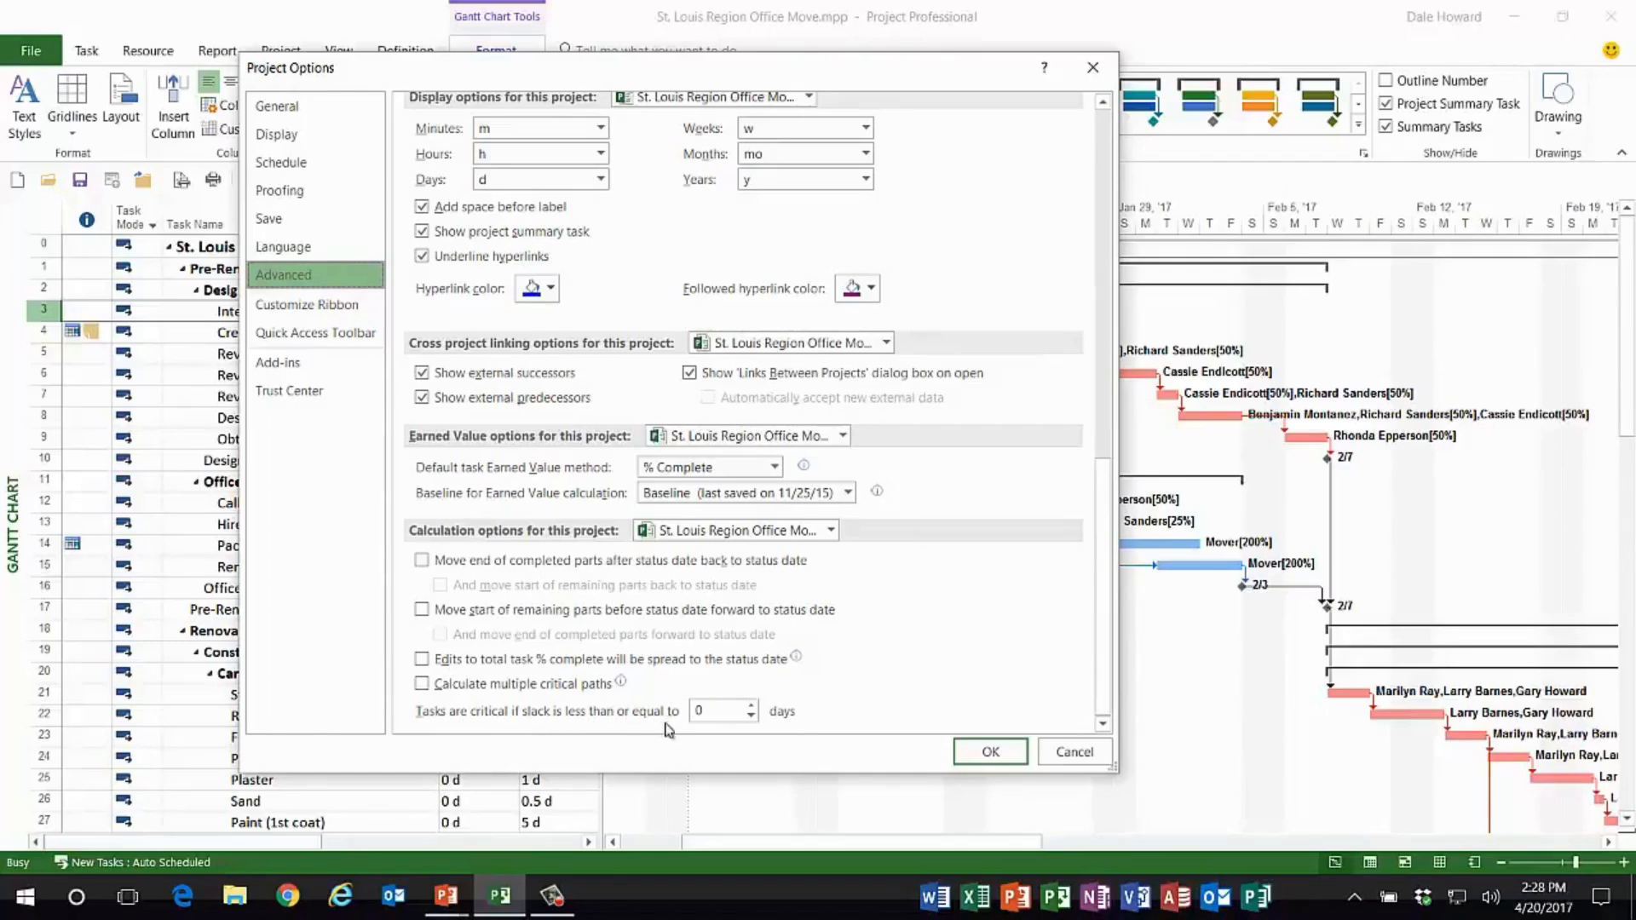
mouse_move(680, 717)
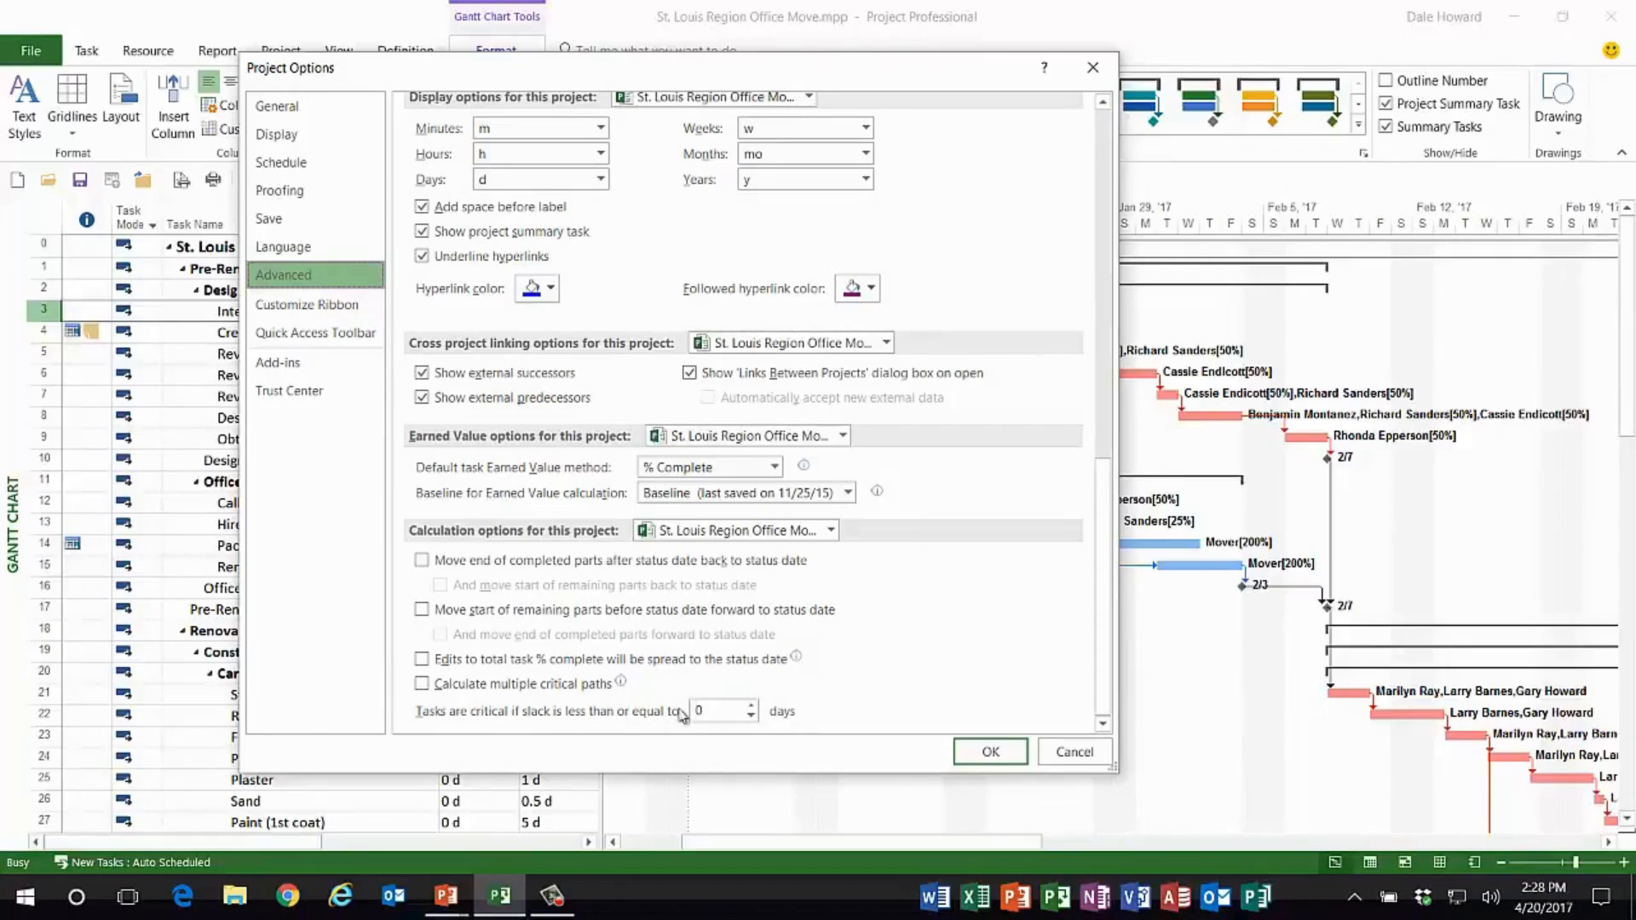
mouse_move(667, 695)
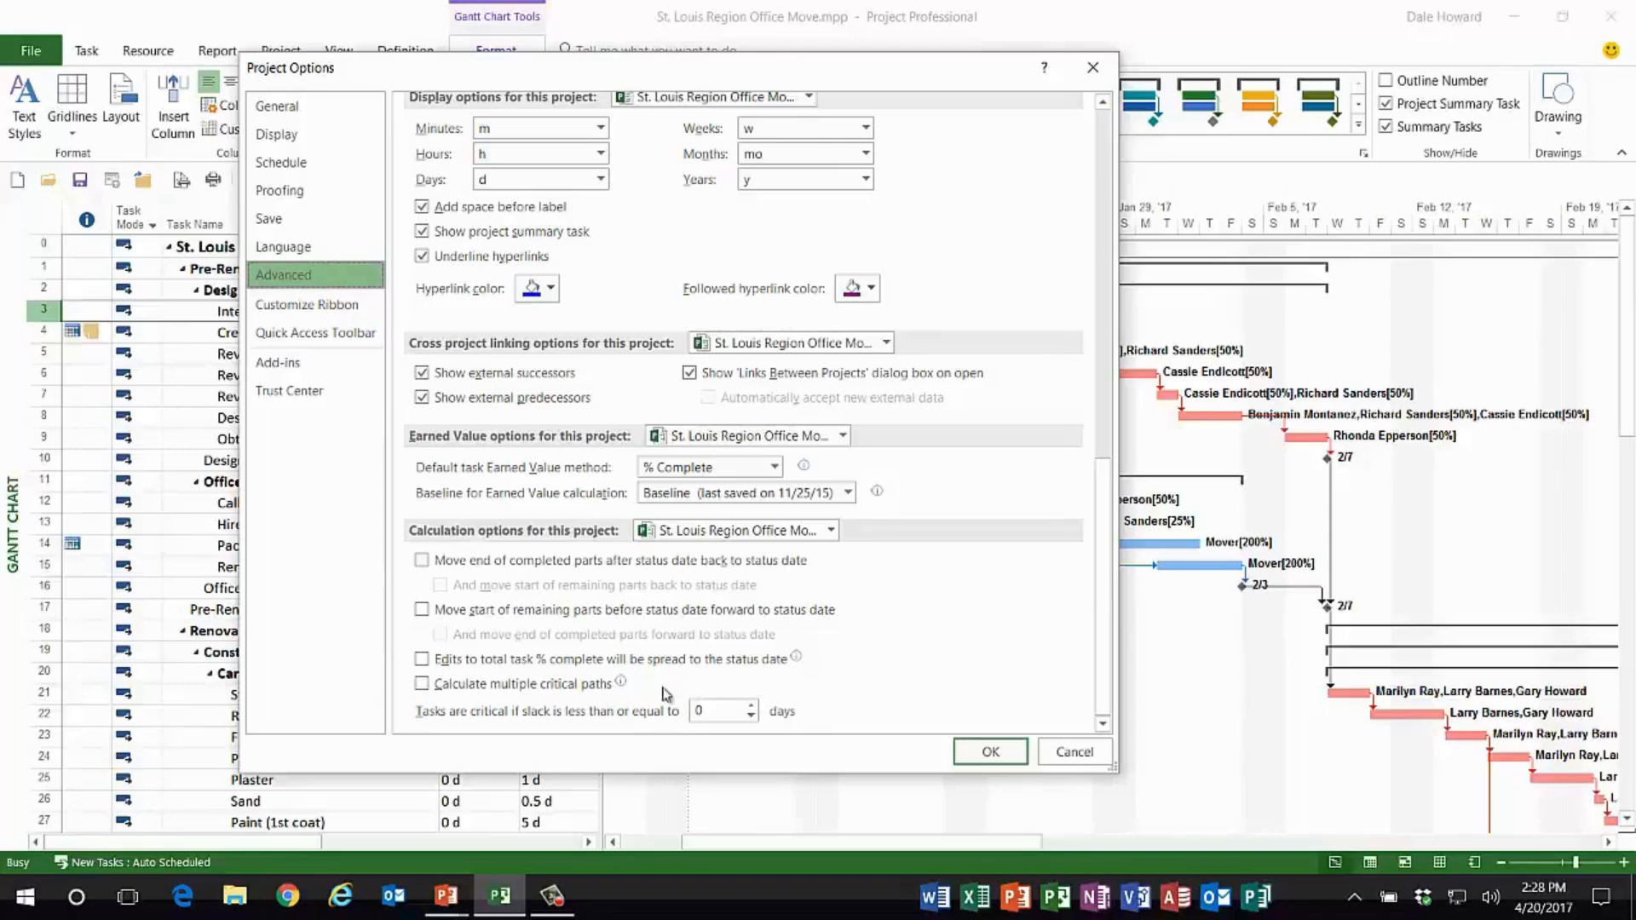
mouse_move(705, 741)
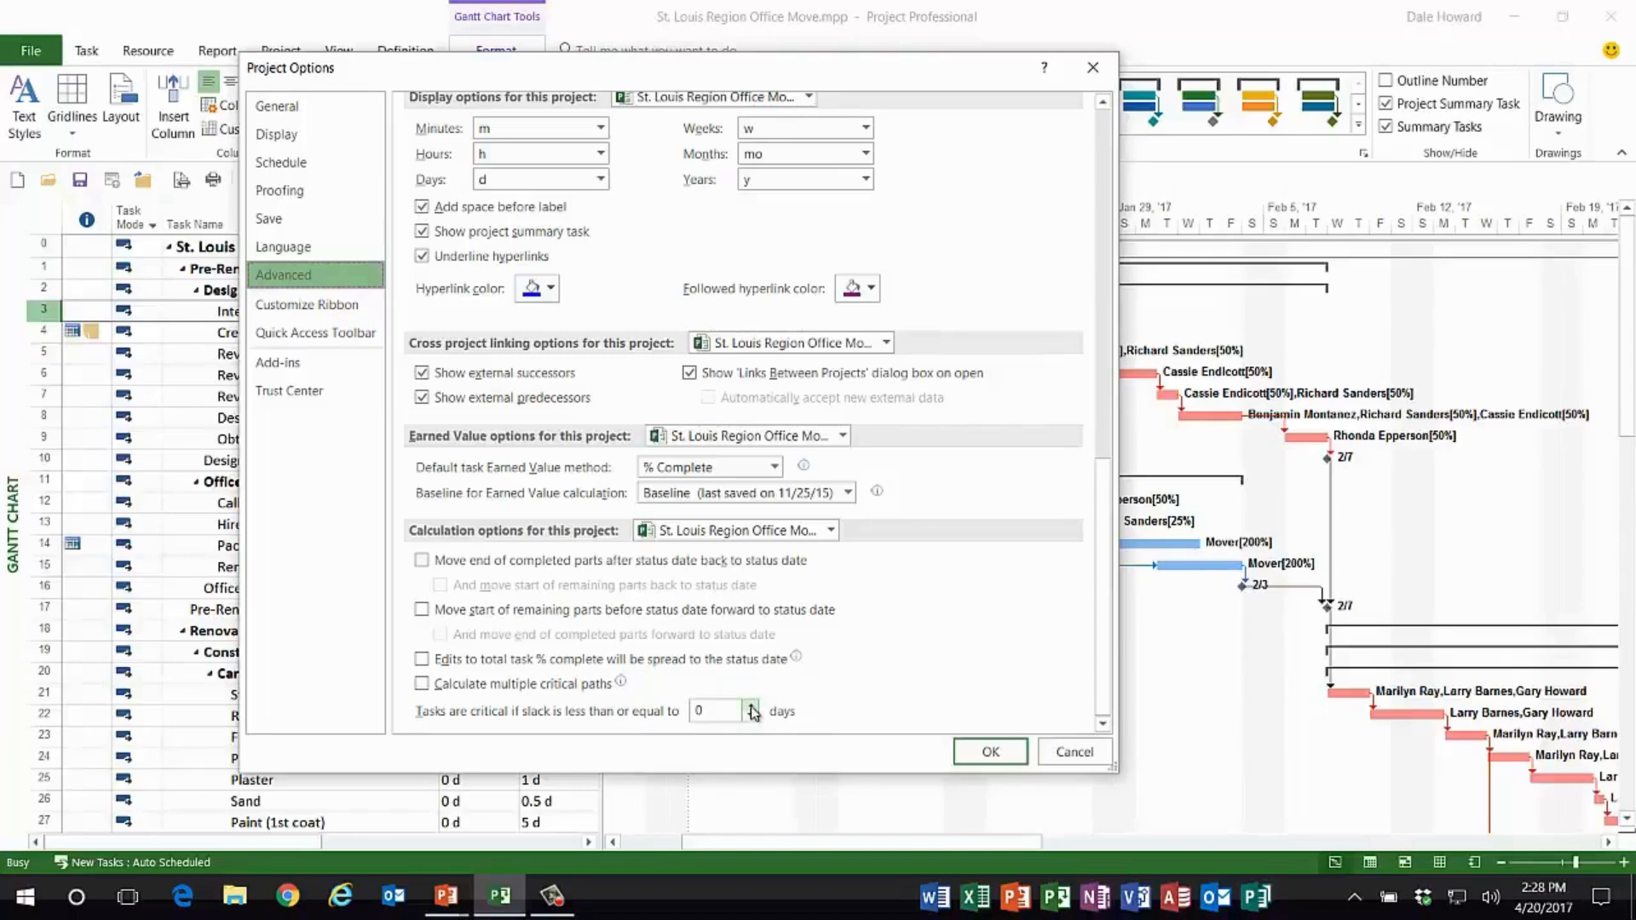
Step: Set 'Tasks are critical if slack is less than or equal to' 2 days and apply it
click(750, 705)
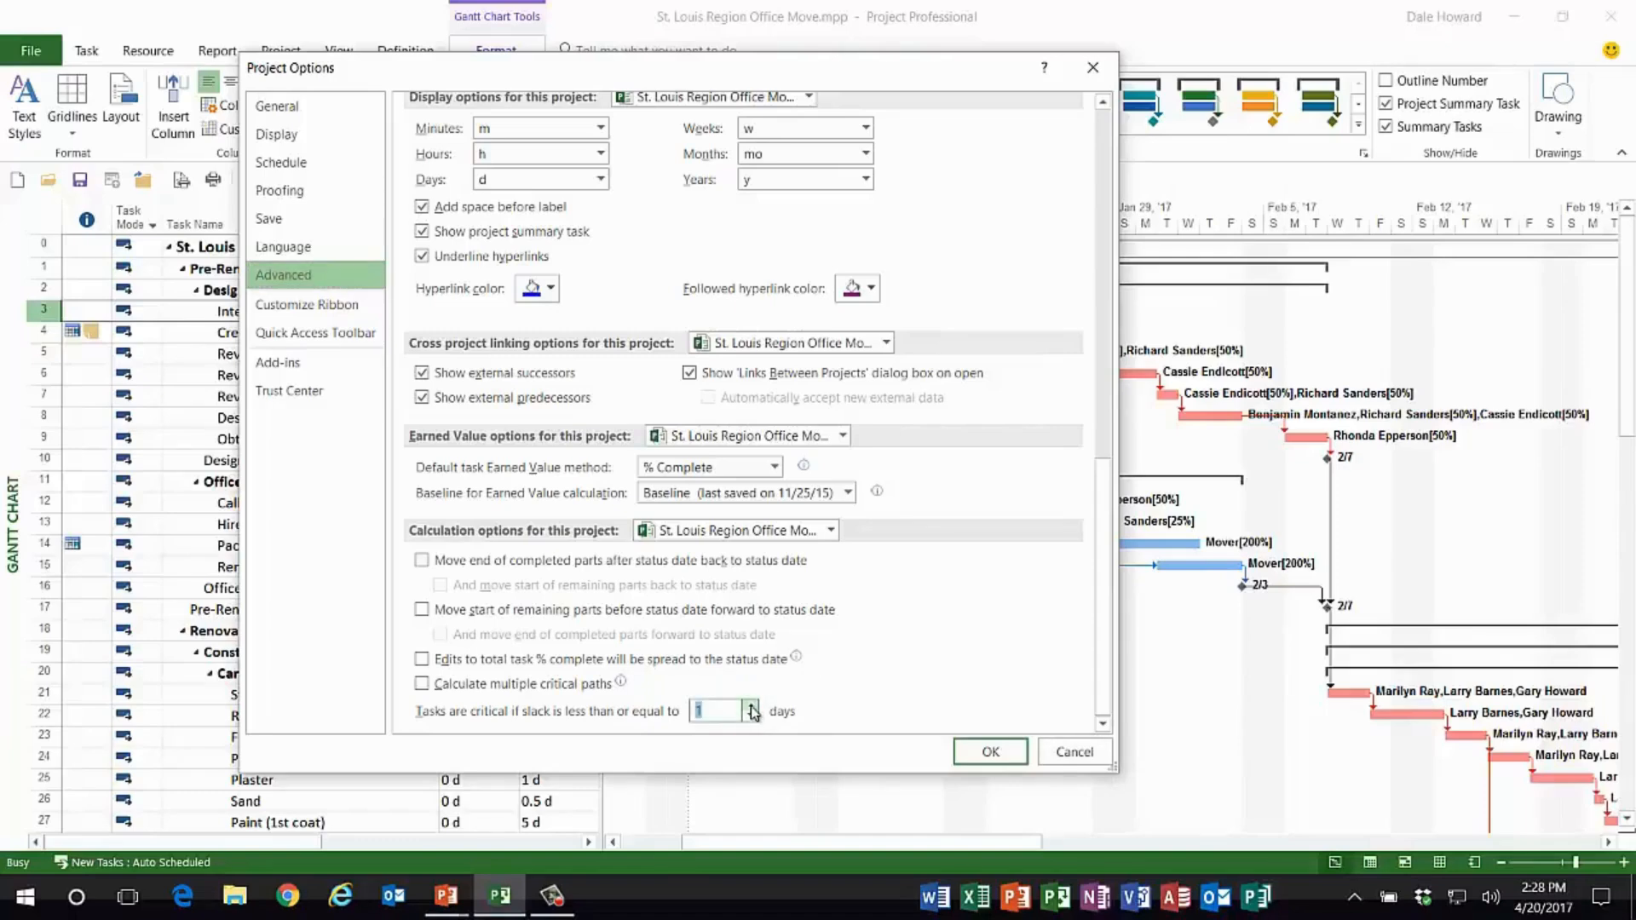
click(750, 706)
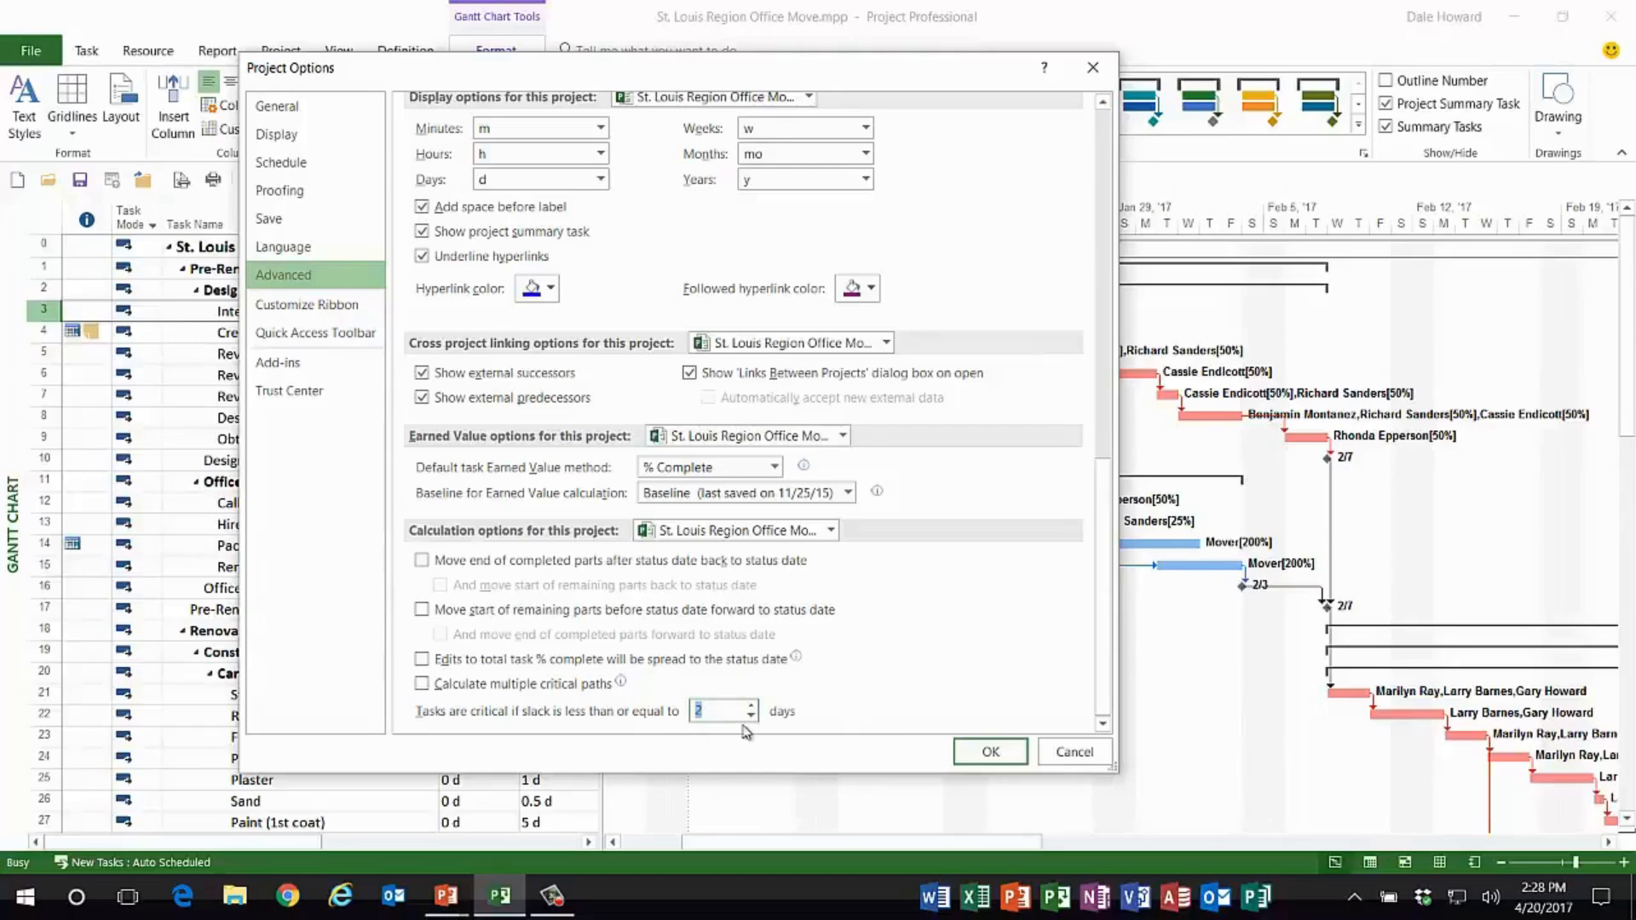
mouse_move(697, 736)
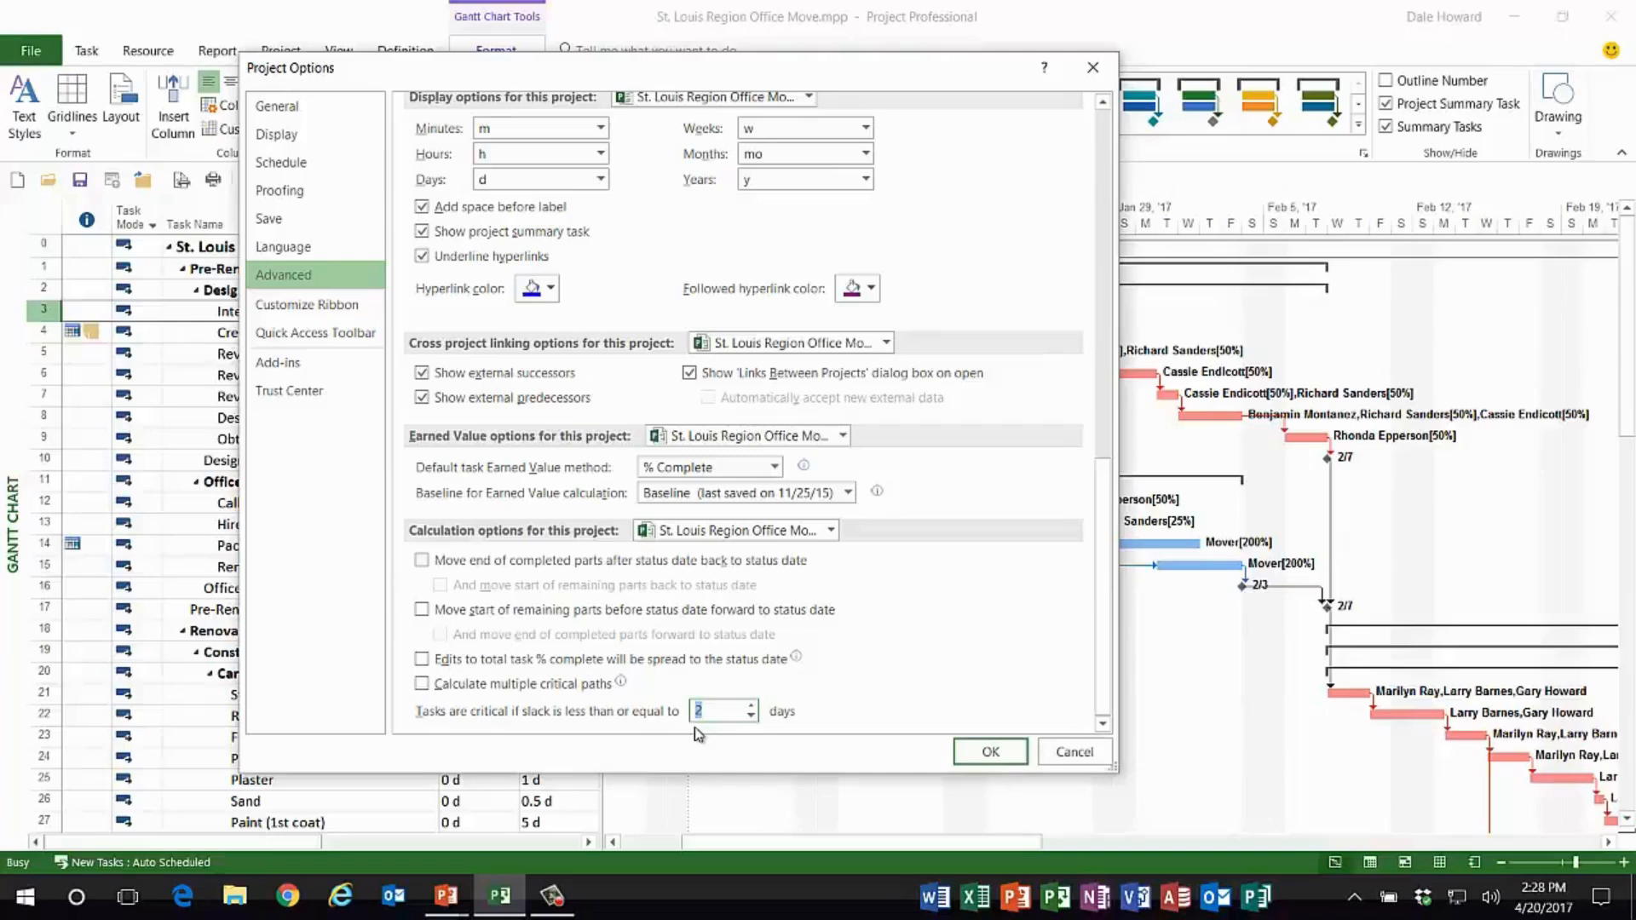
mouse_move(471, 726)
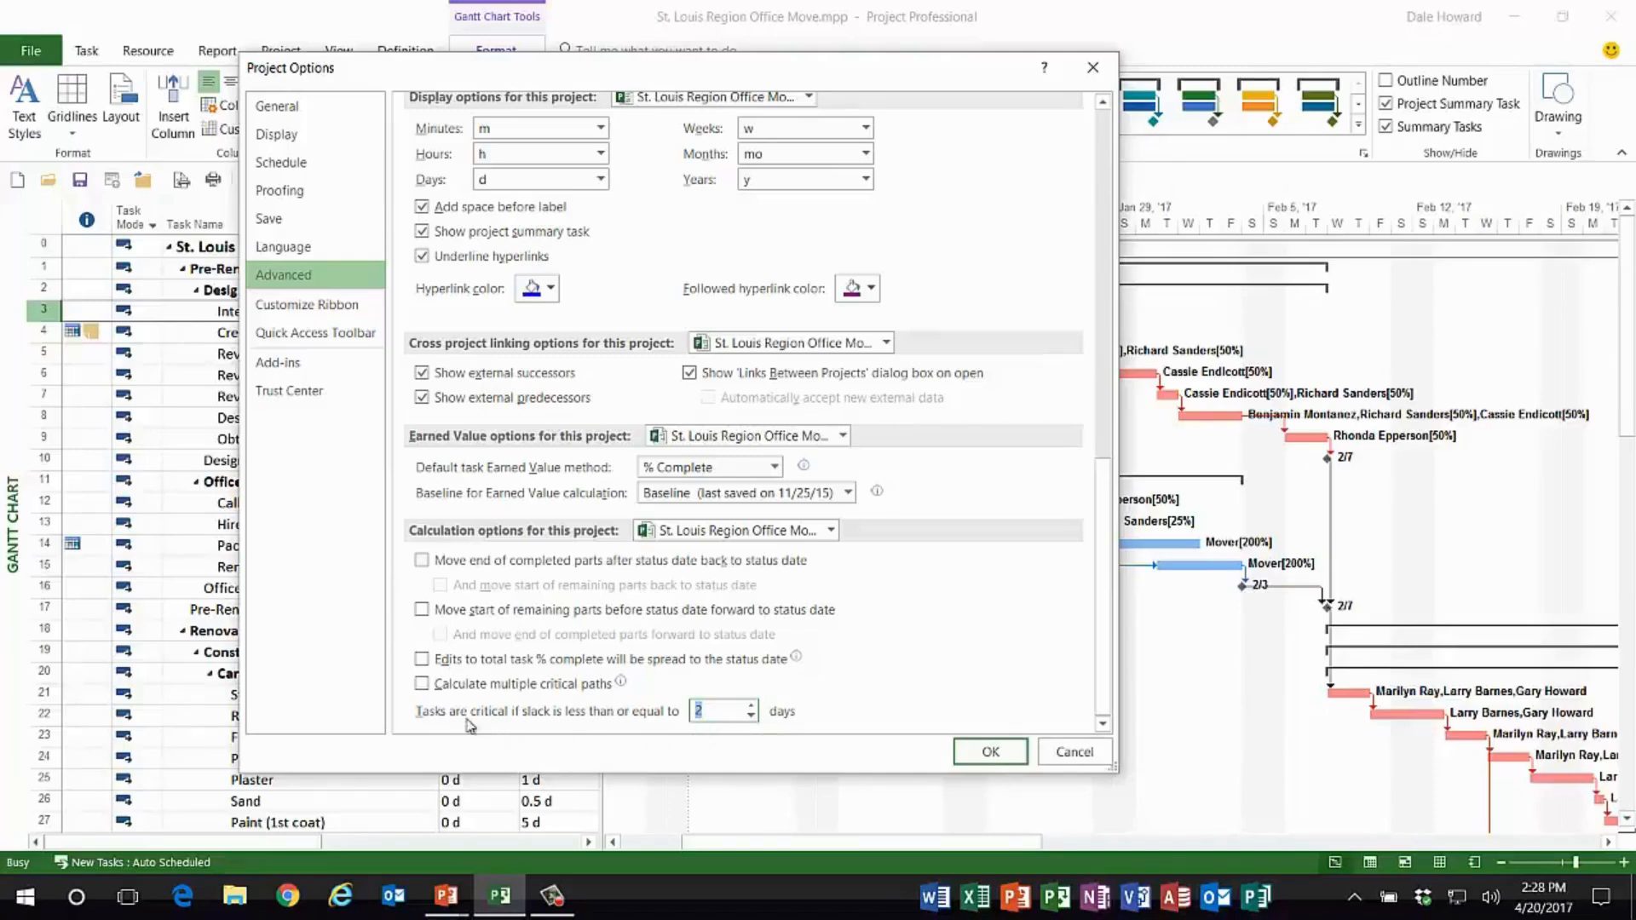
mouse_move(718, 740)
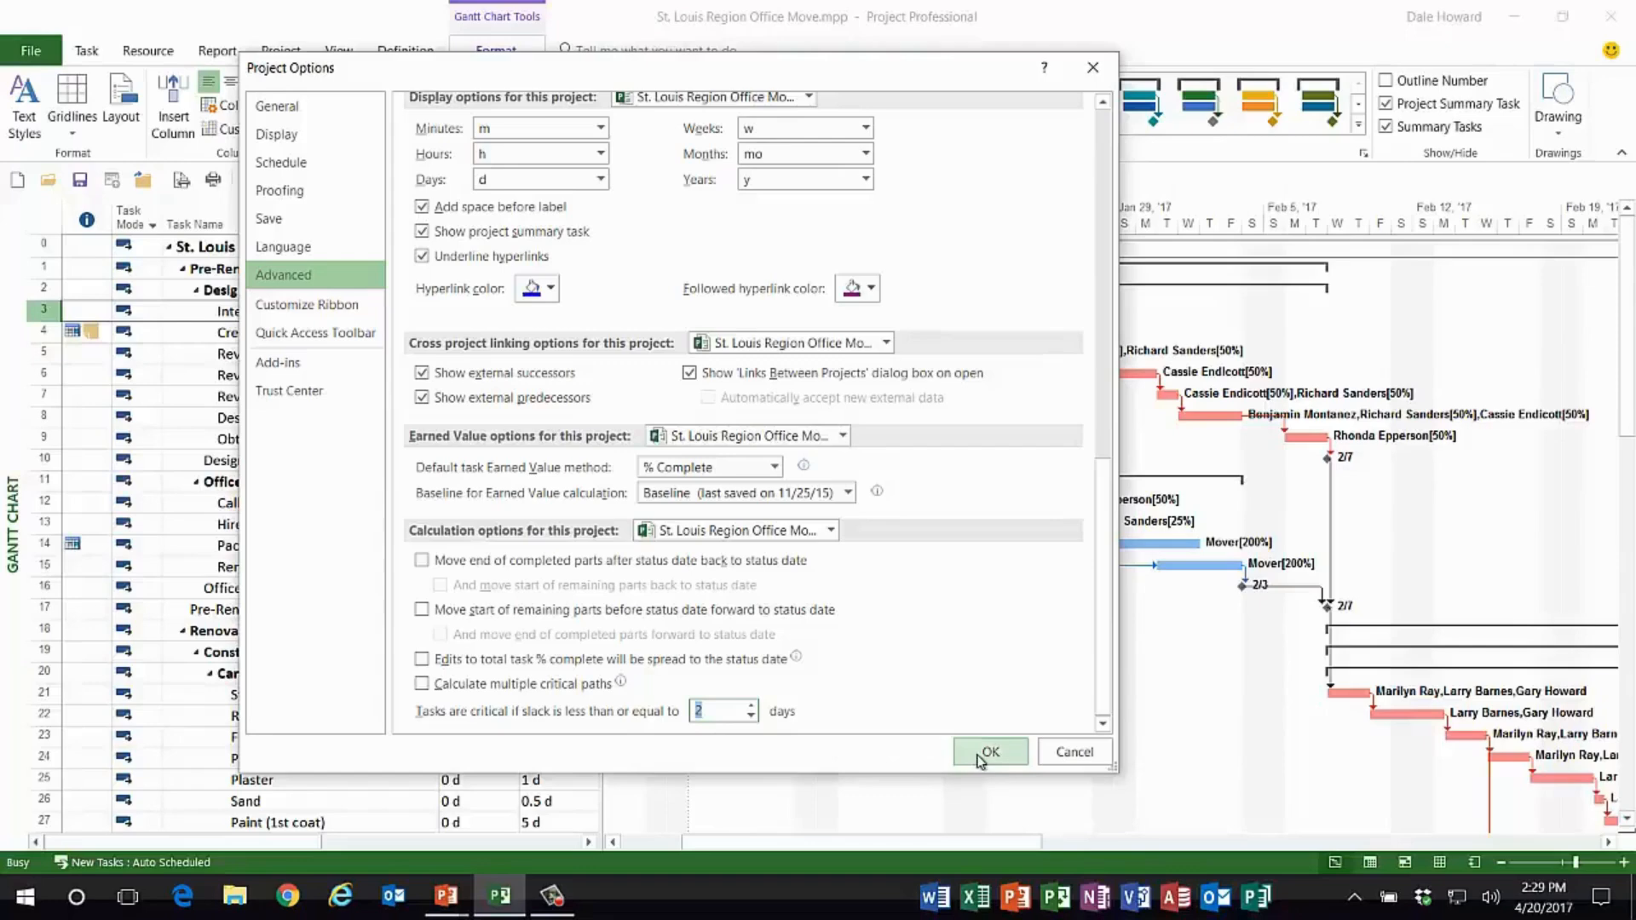
click(989, 752)
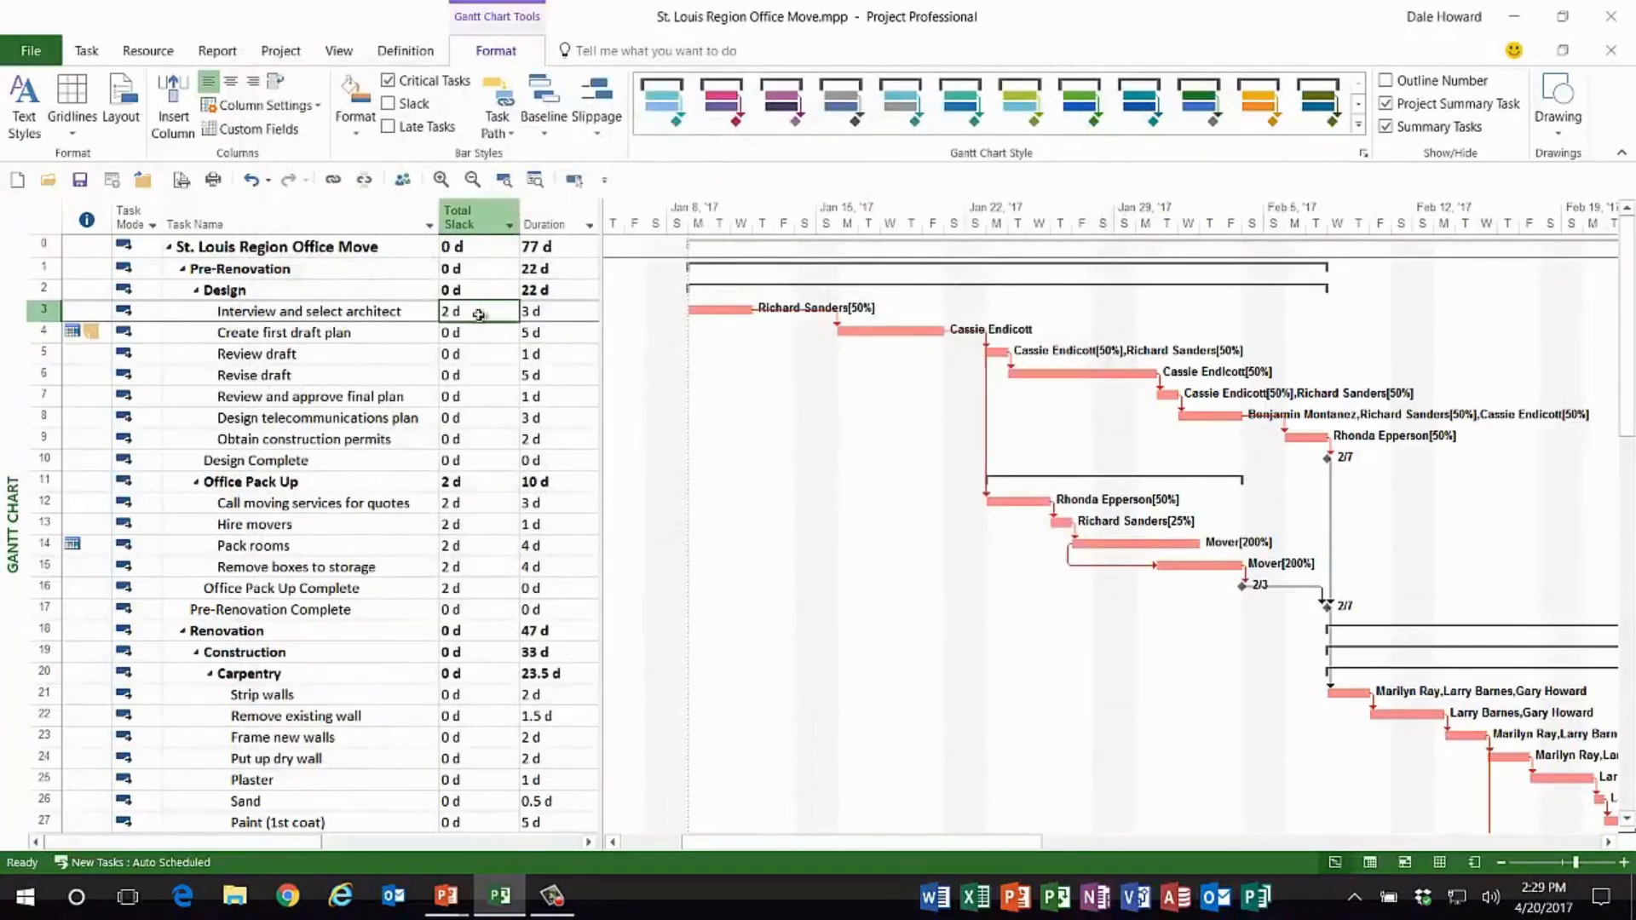
mouse_move(484, 358)
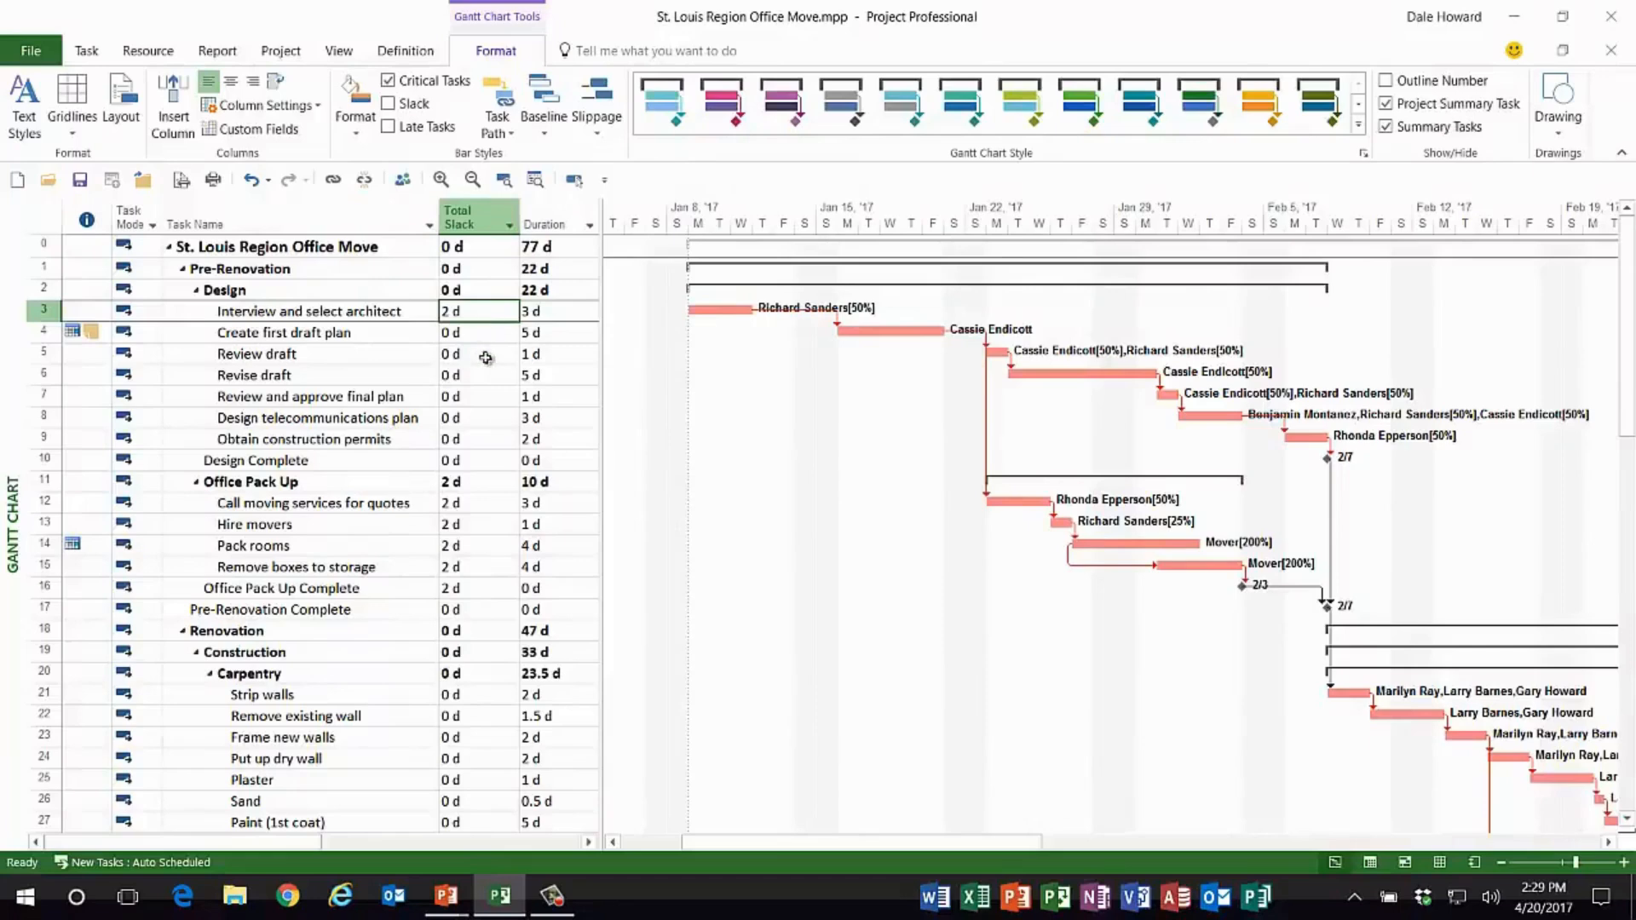
mouse_move(478, 501)
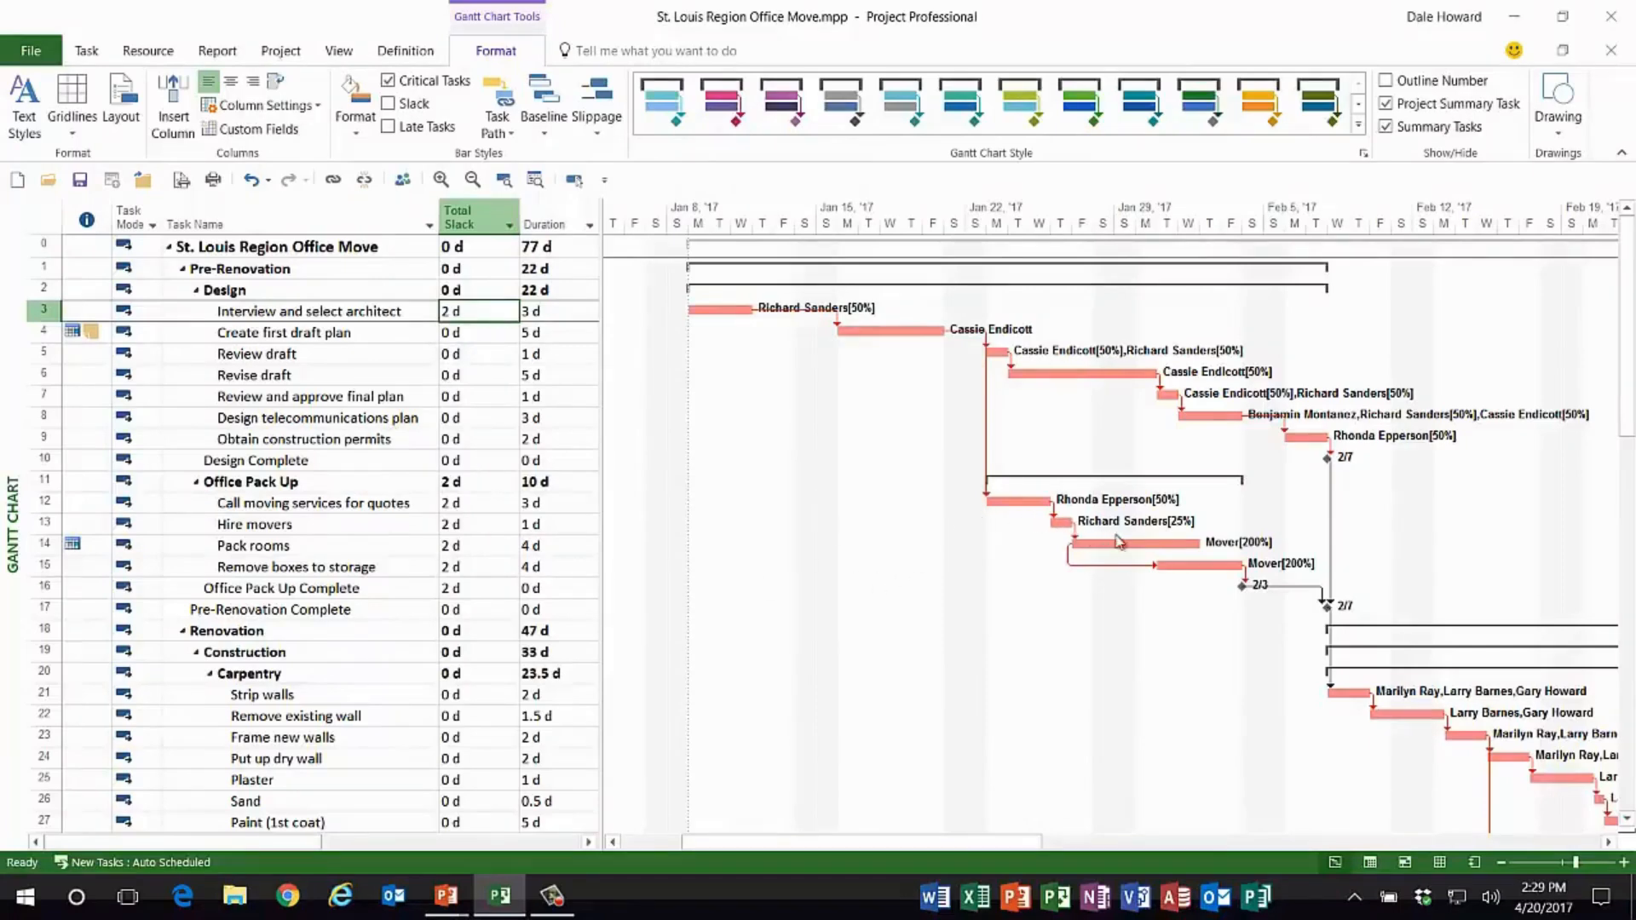
mouse_move(965, 498)
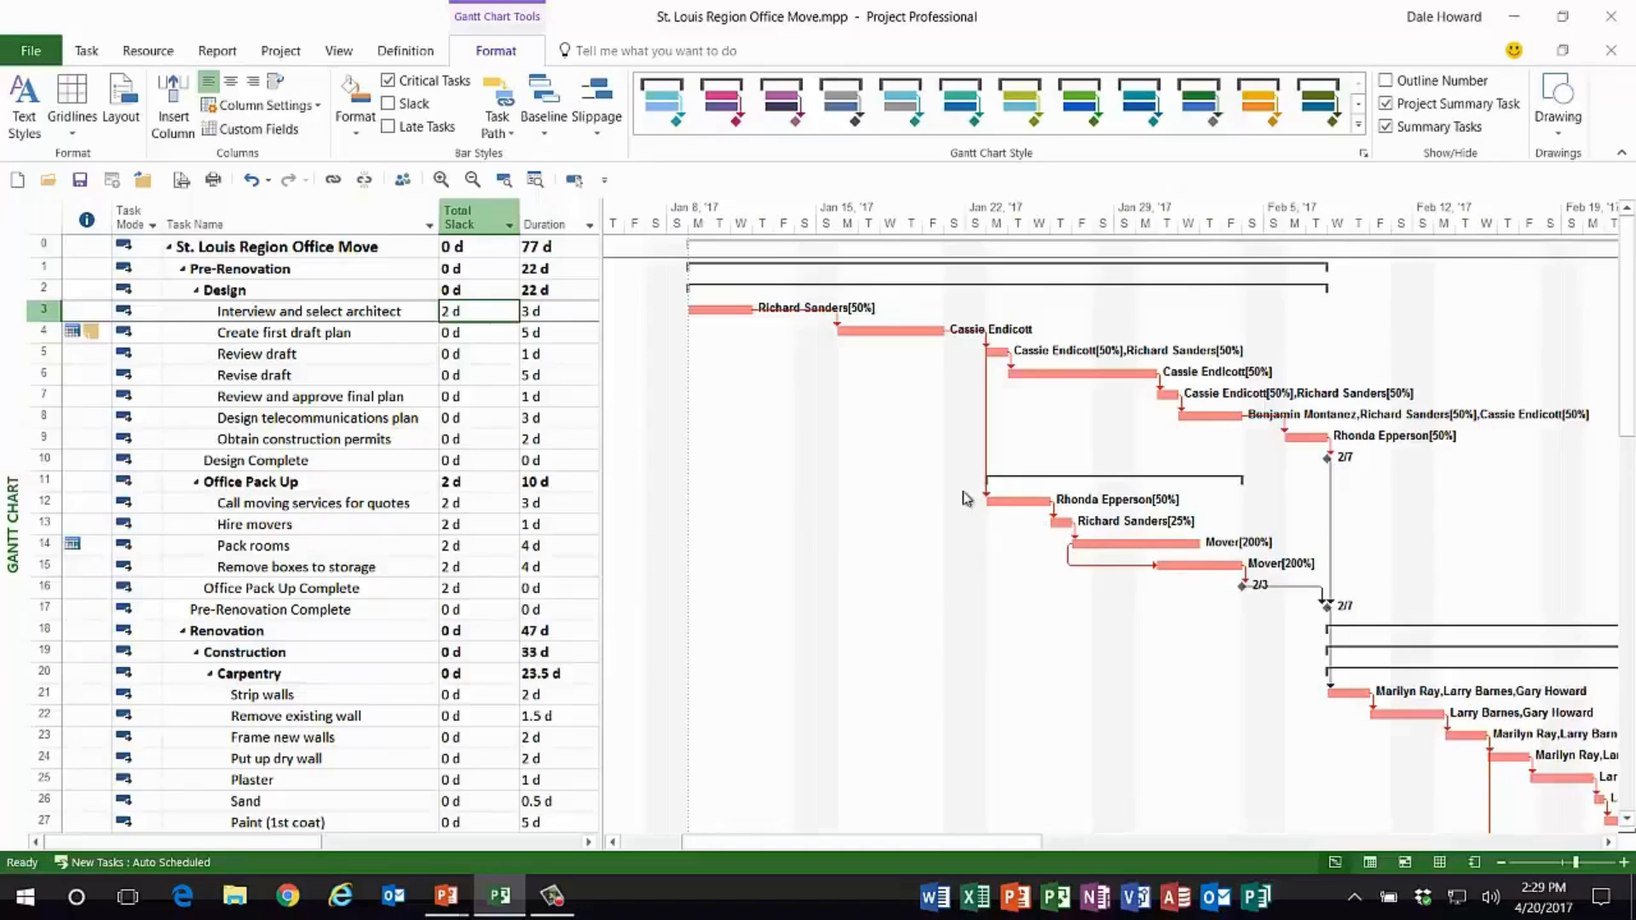
mouse_move(777, 471)
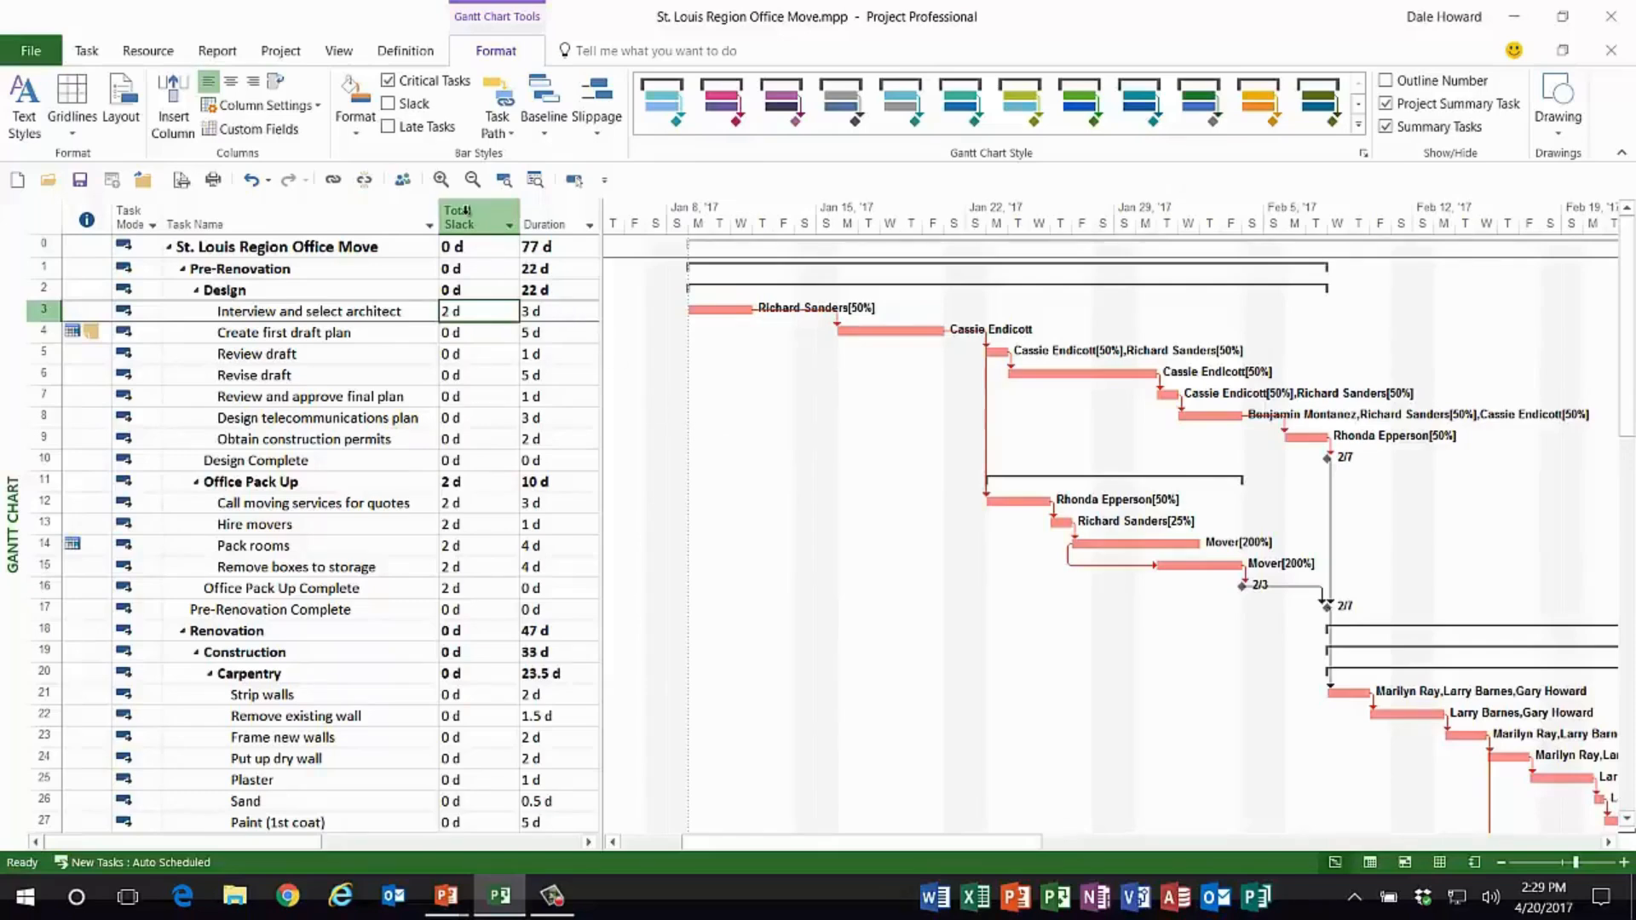
Step: Bring up the context menu on the Total Slack column header
right_click(477, 214)
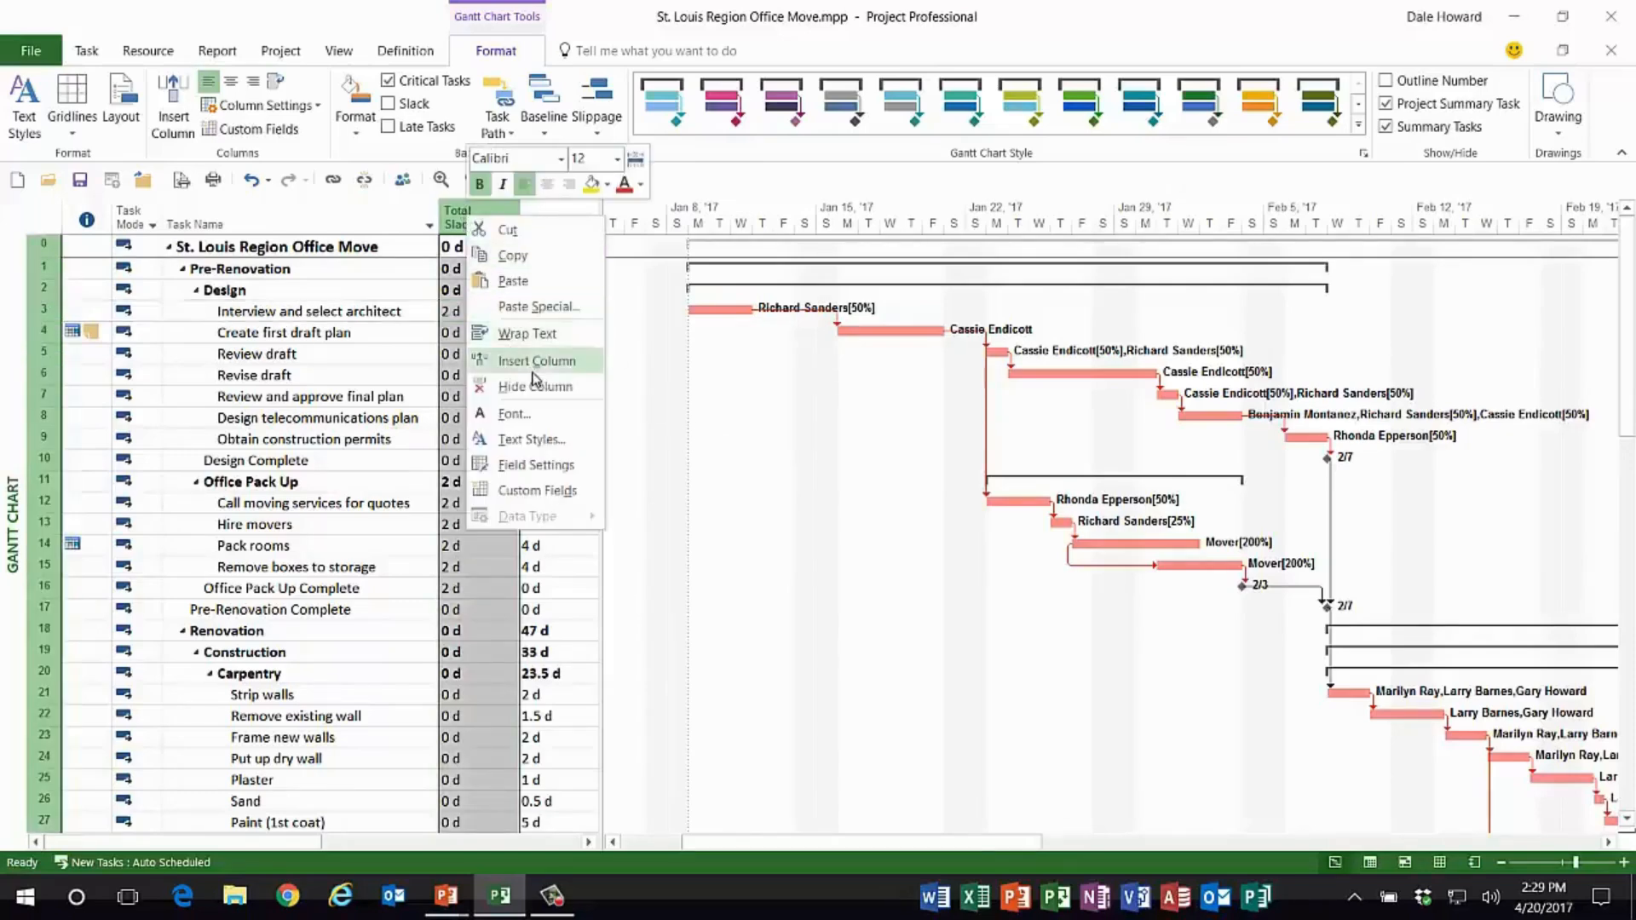
Step: Hide the Total Slack column, leaving Task Name and Duration beside the chart
click(535, 387)
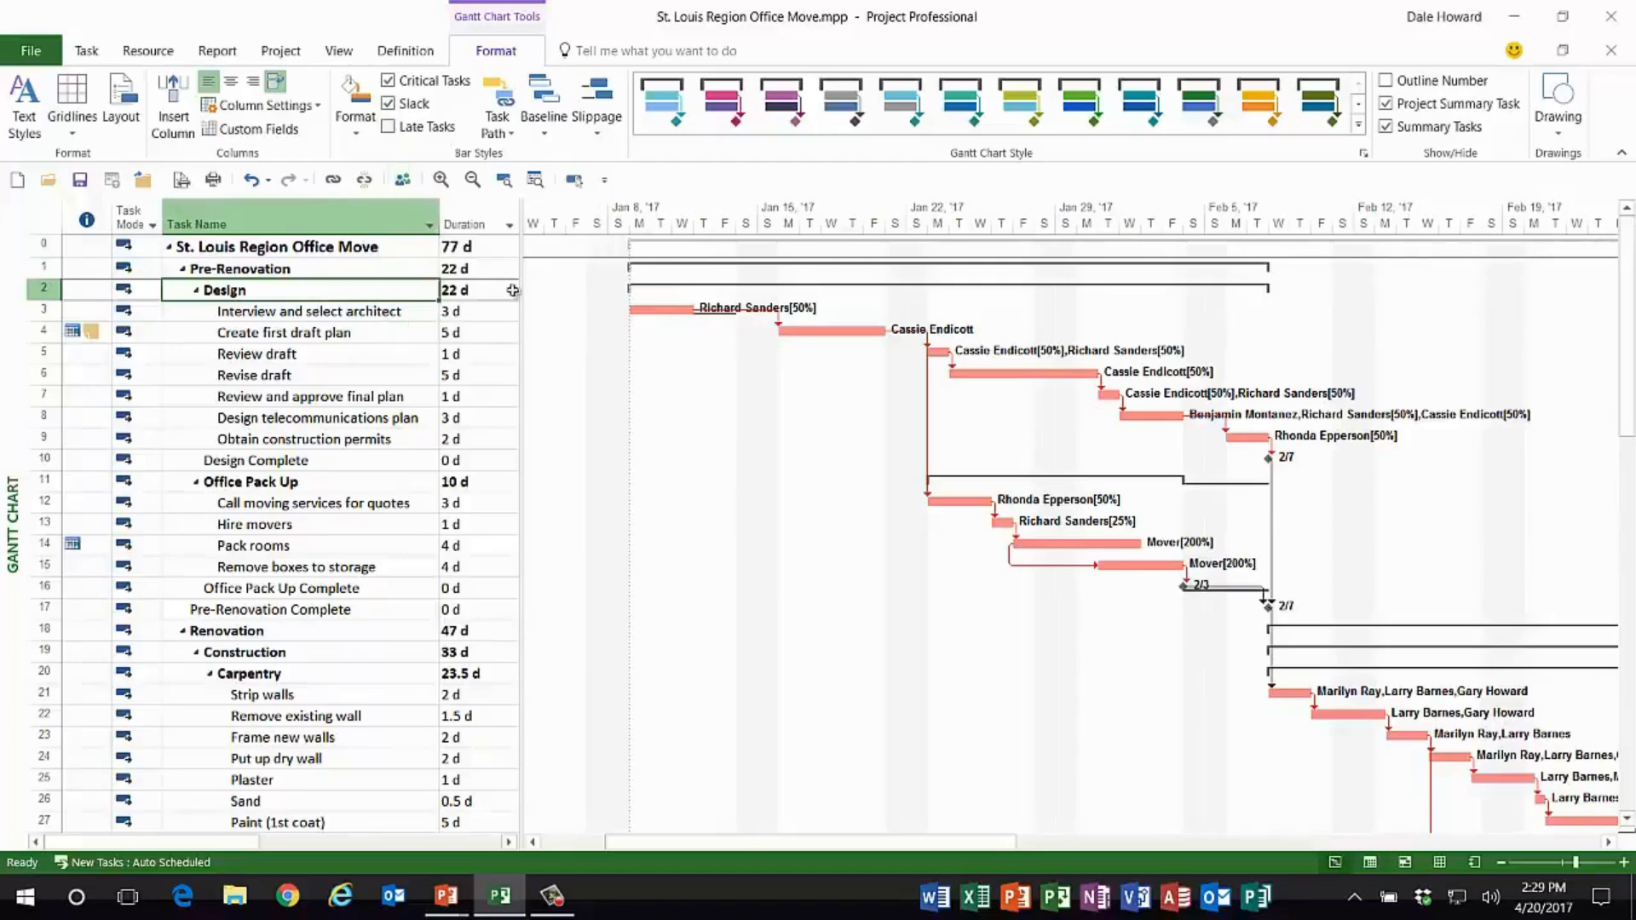
mouse_move(706, 355)
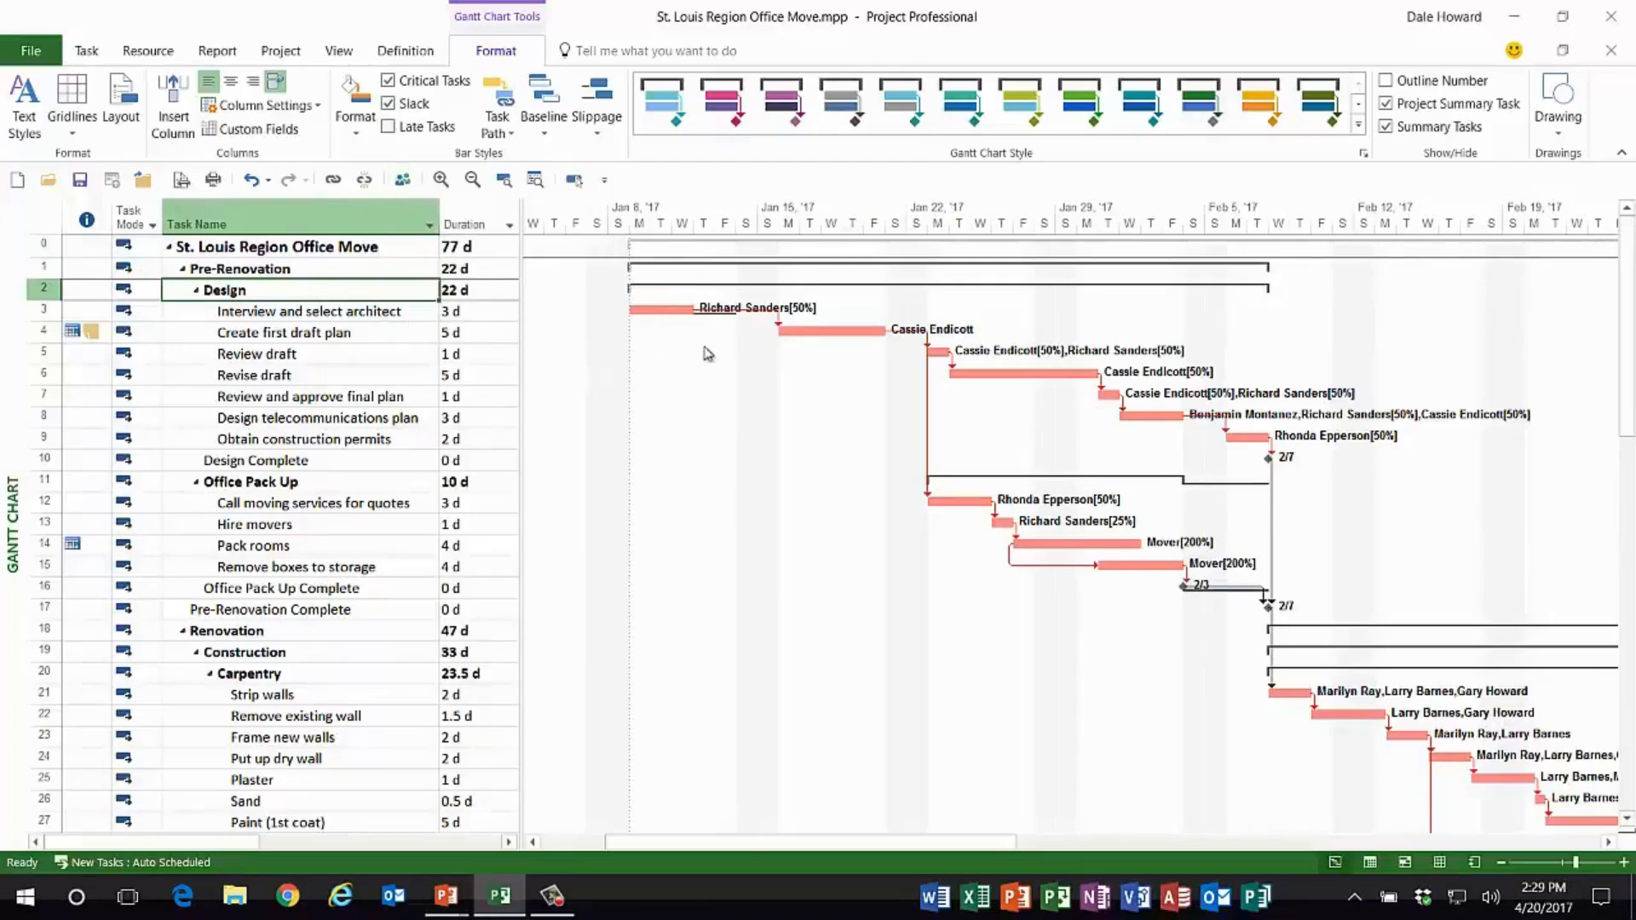
mouse_move(710, 327)
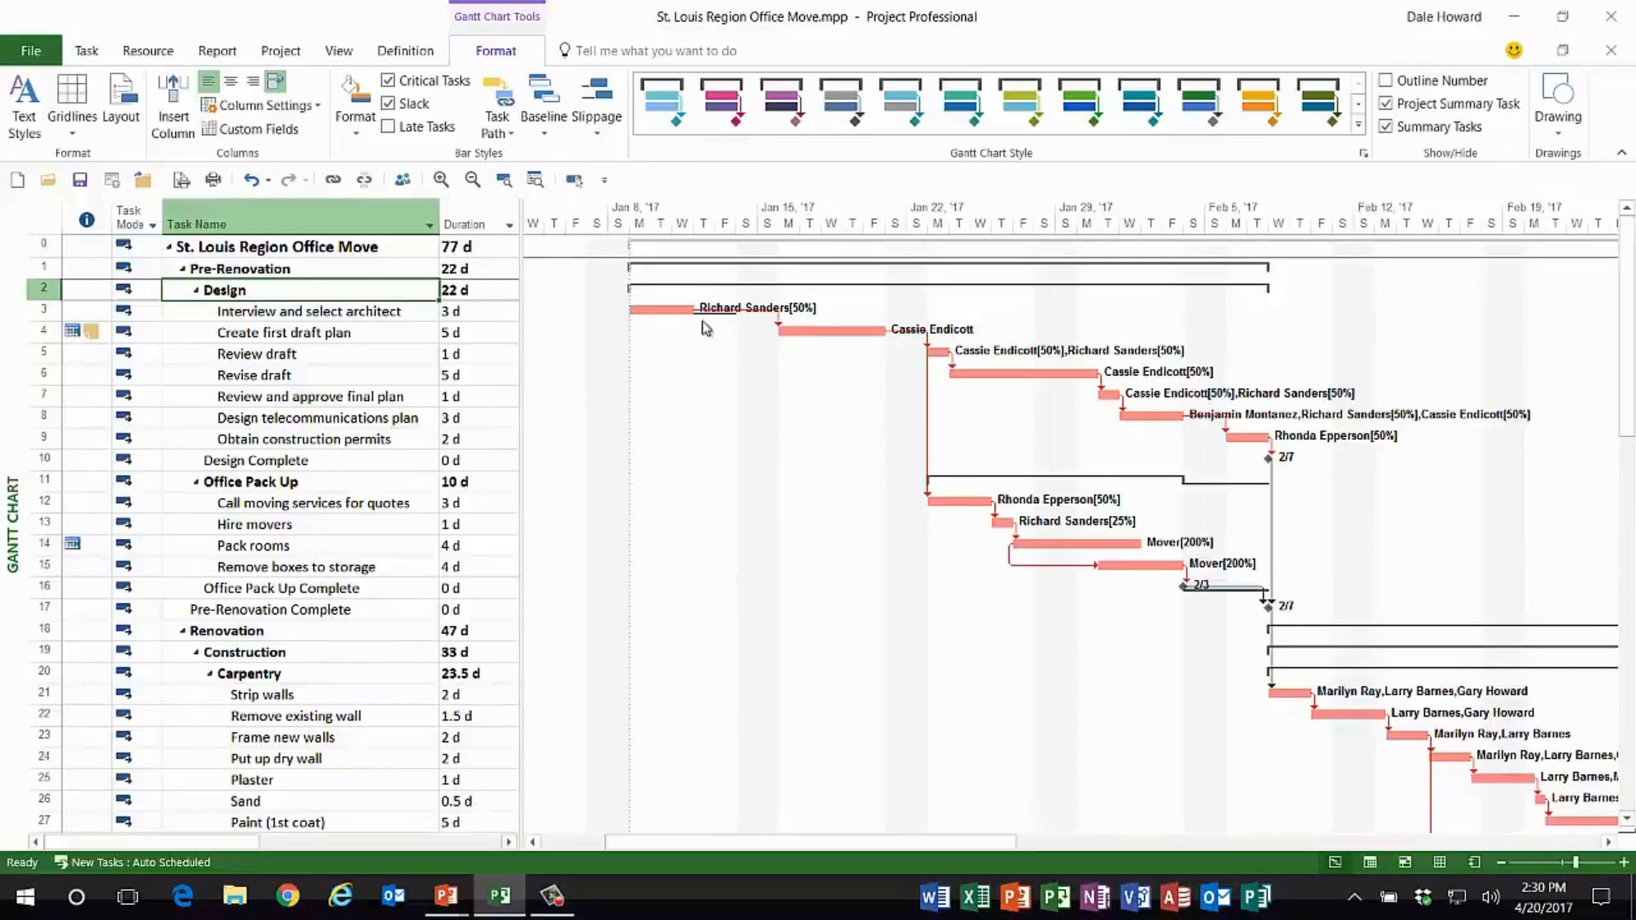
mouse_move(726, 328)
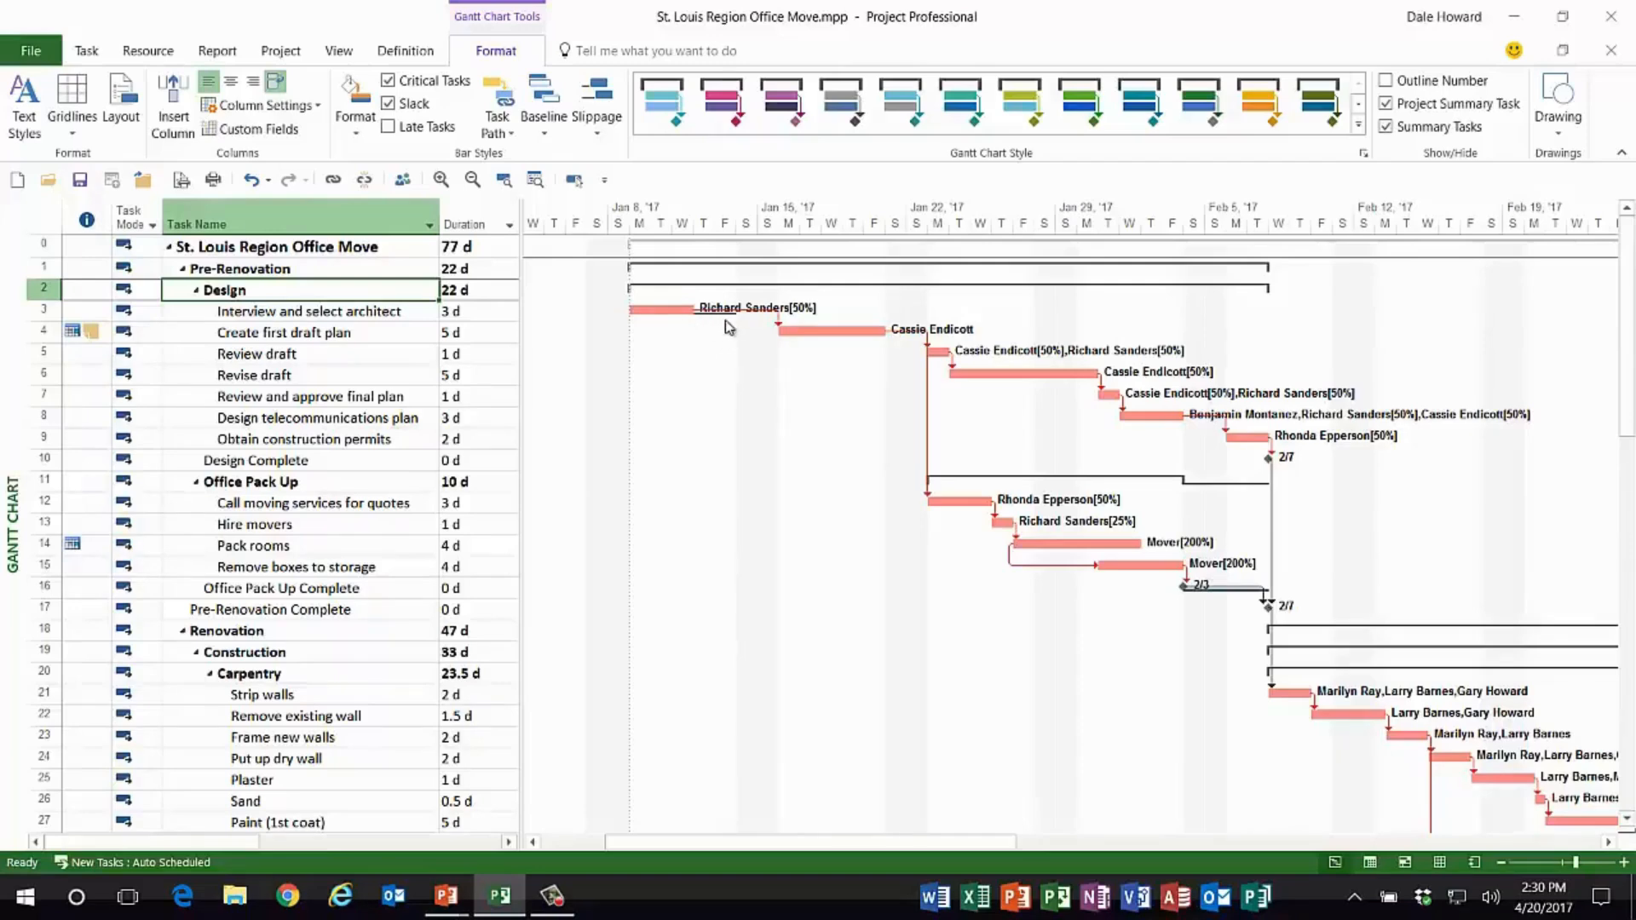
mouse_move(707, 322)
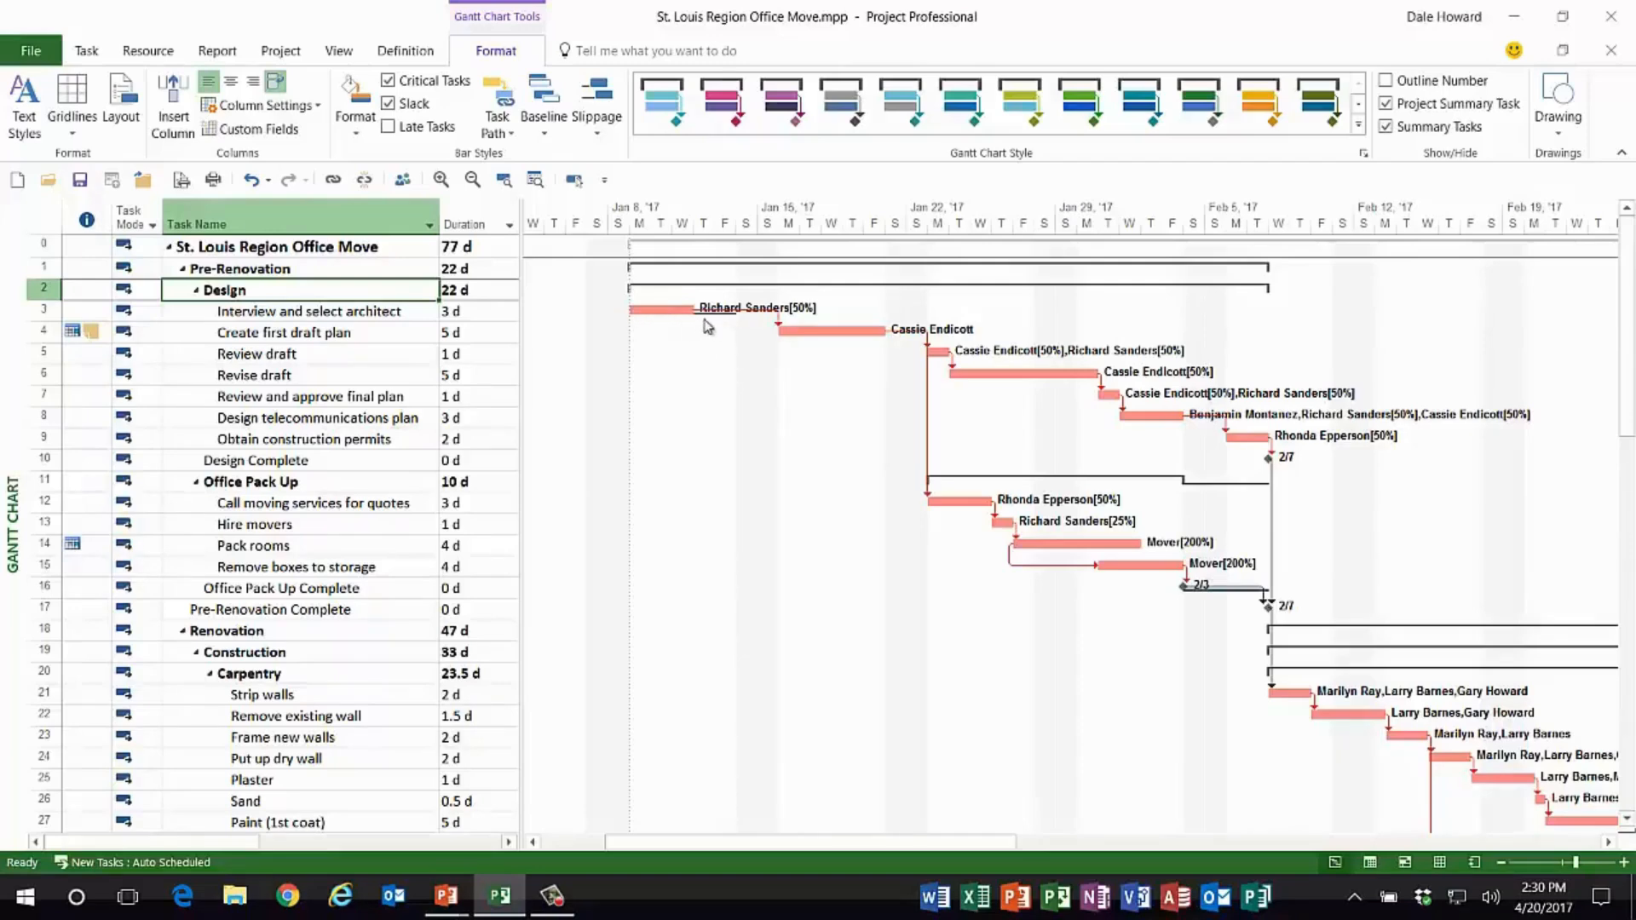
mouse_move(723, 327)
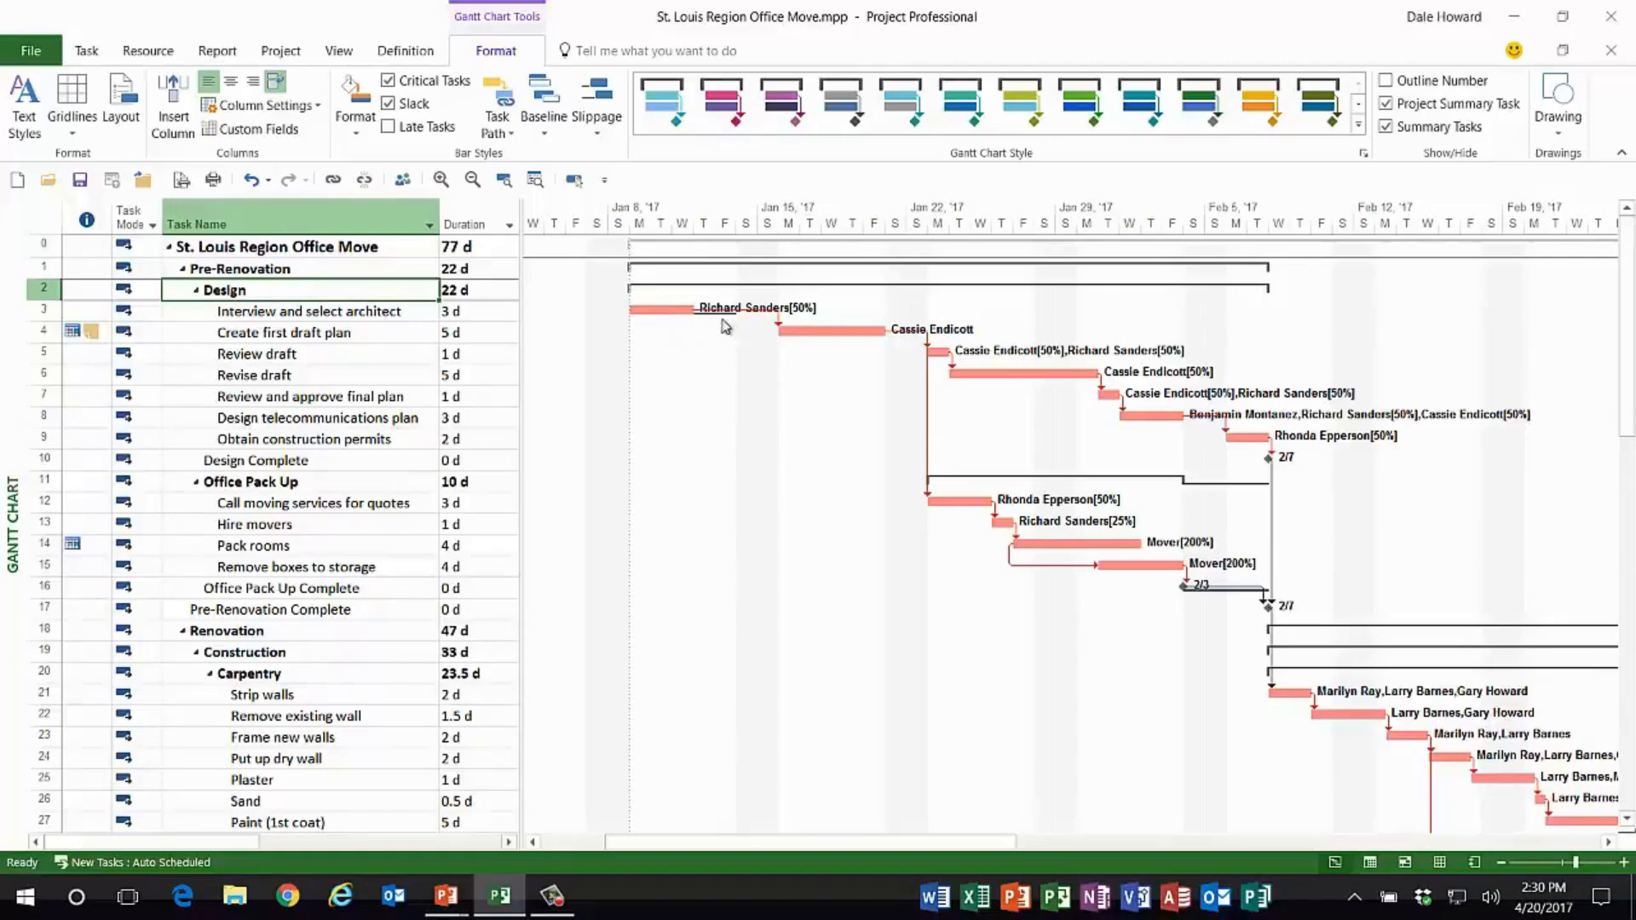
mouse_move(699, 324)
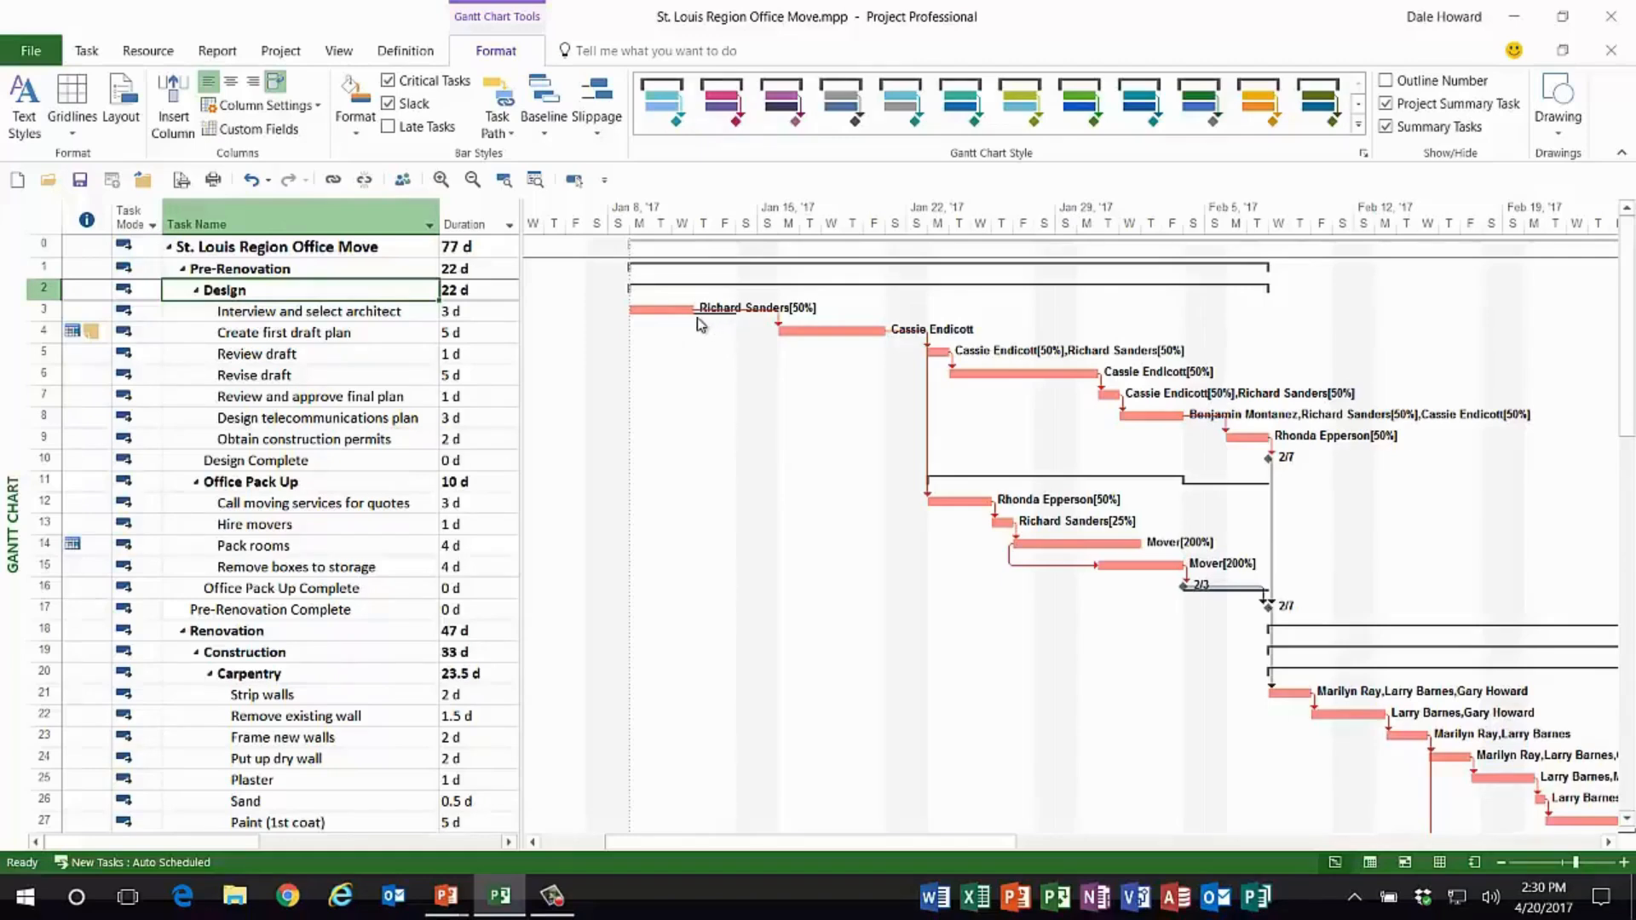
mouse_move(723, 327)
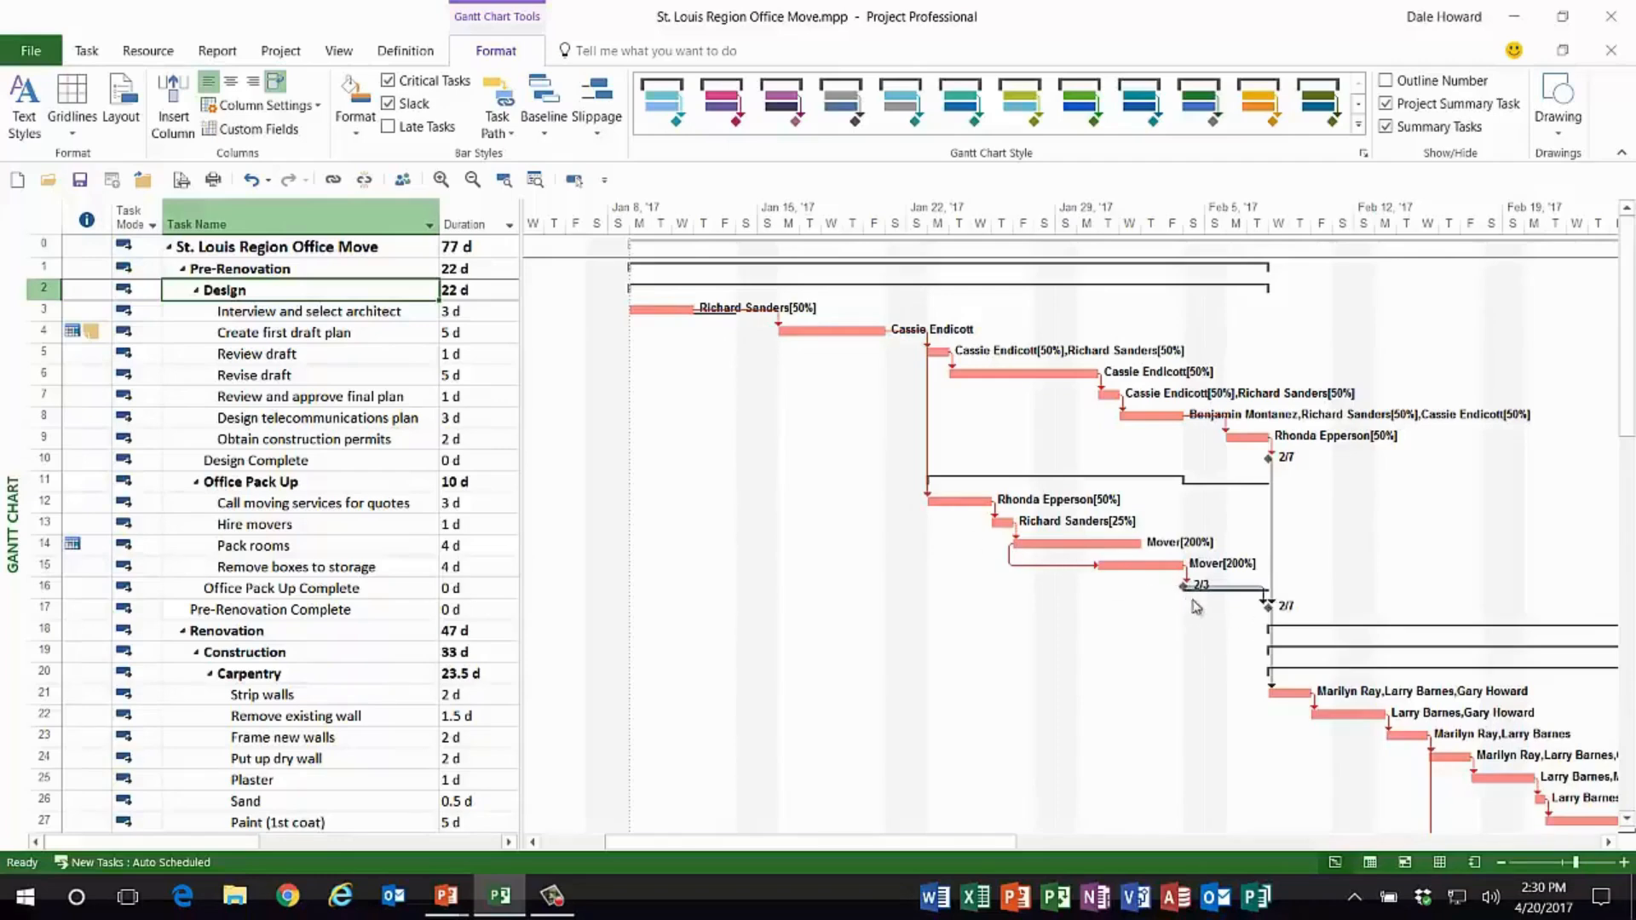
mouse_move(1057, 530)
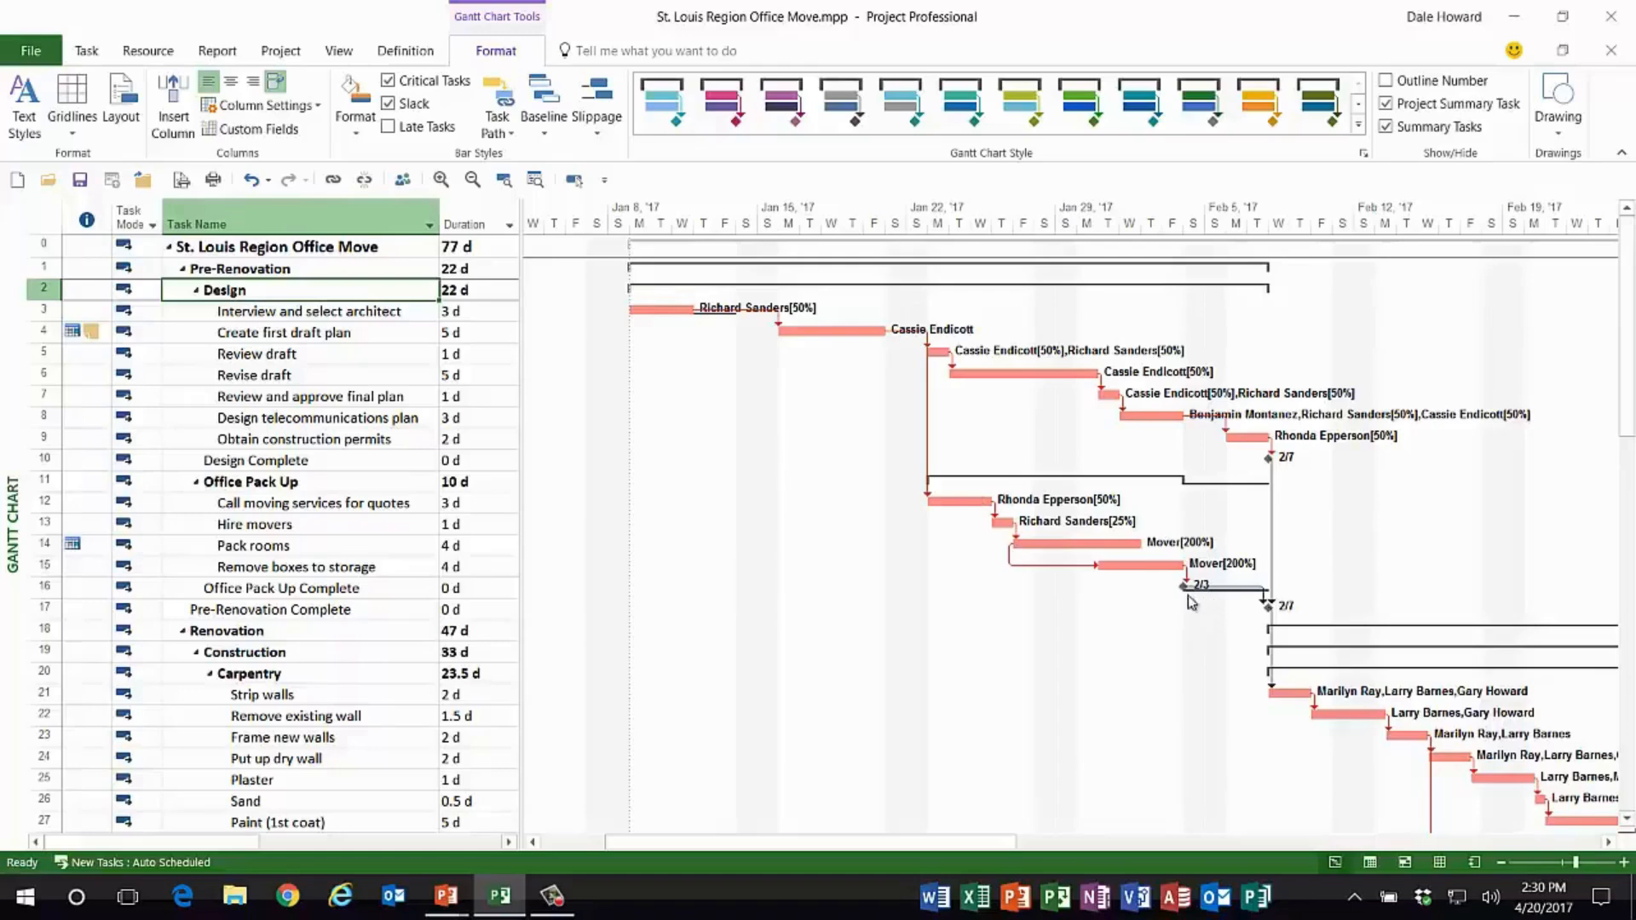
mouse_move(1220, 598)
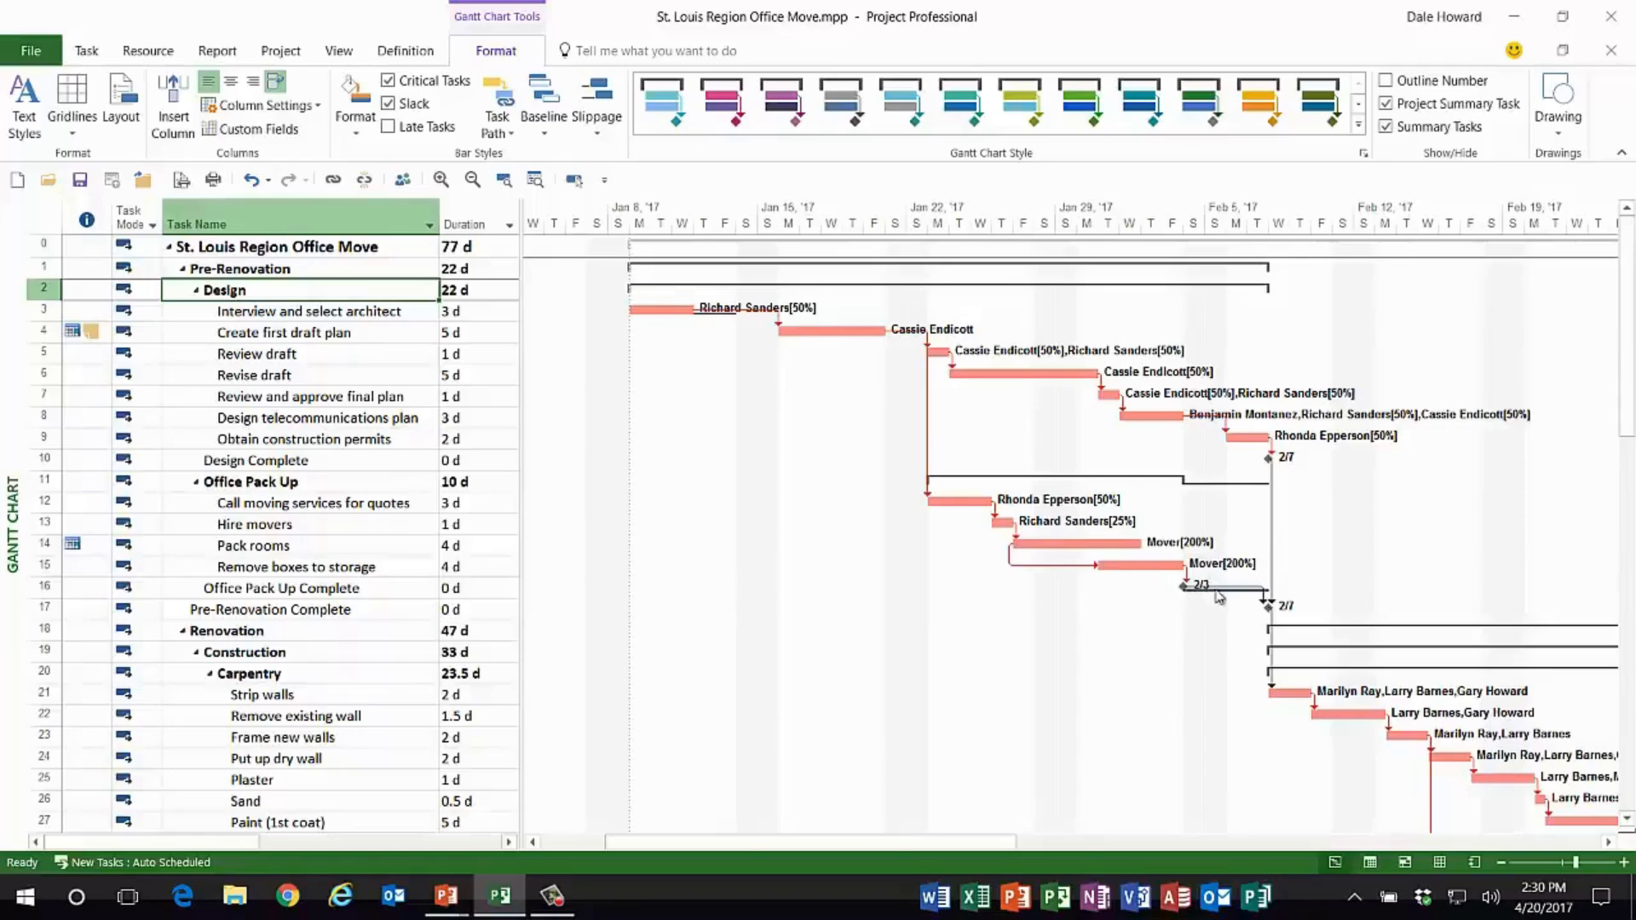
mouse_move(580, 491)
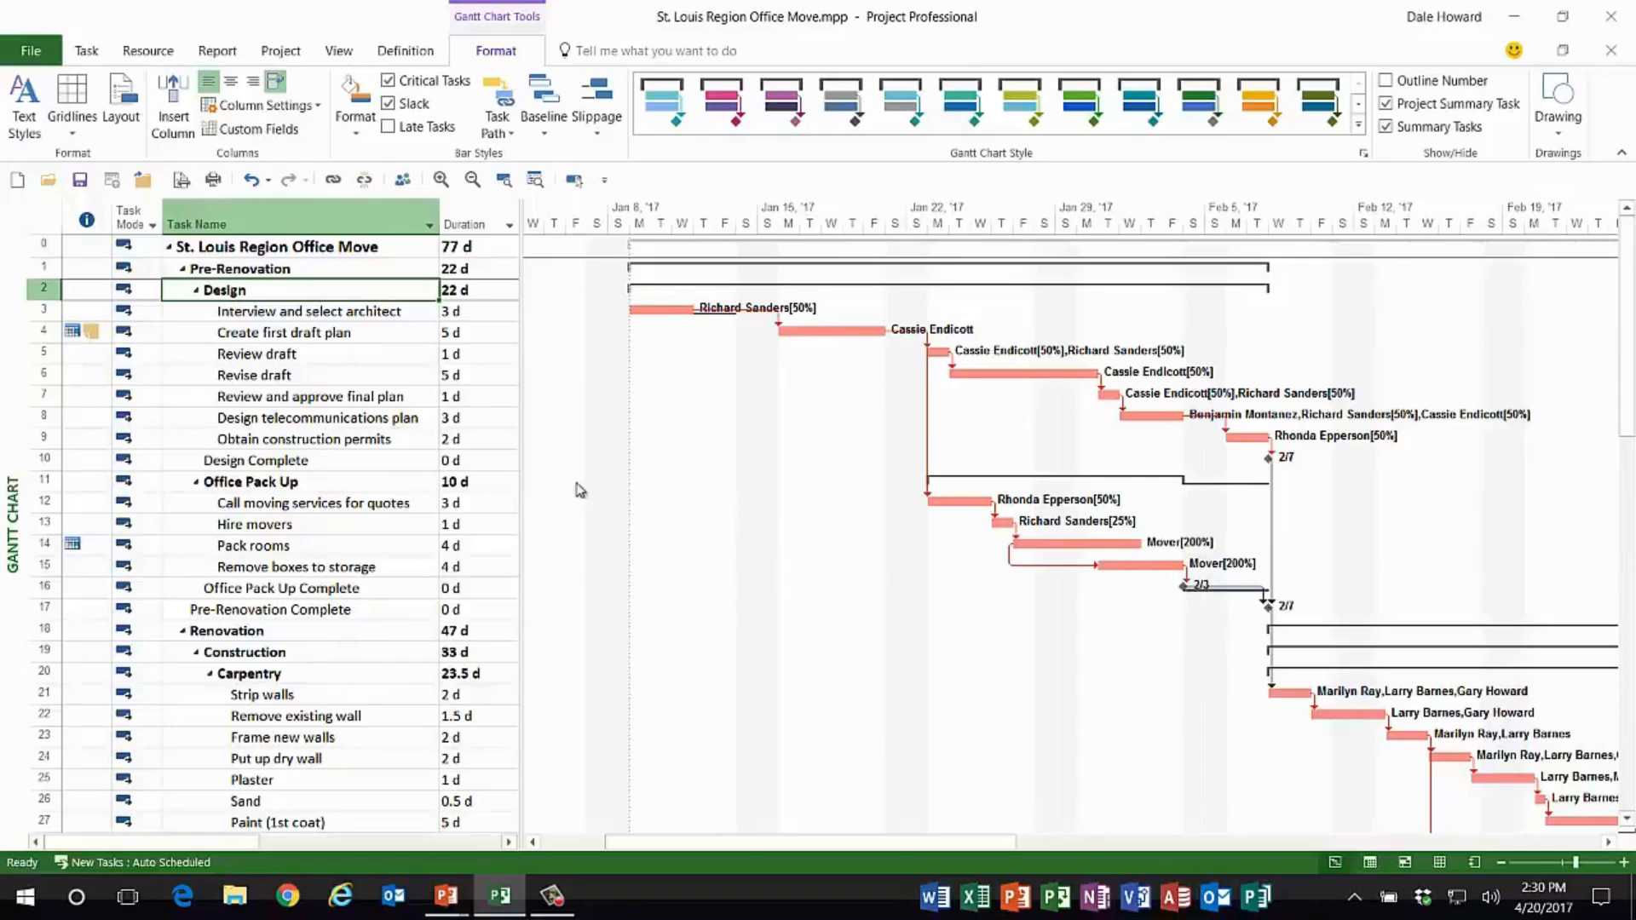
mouse_move(539, 477)
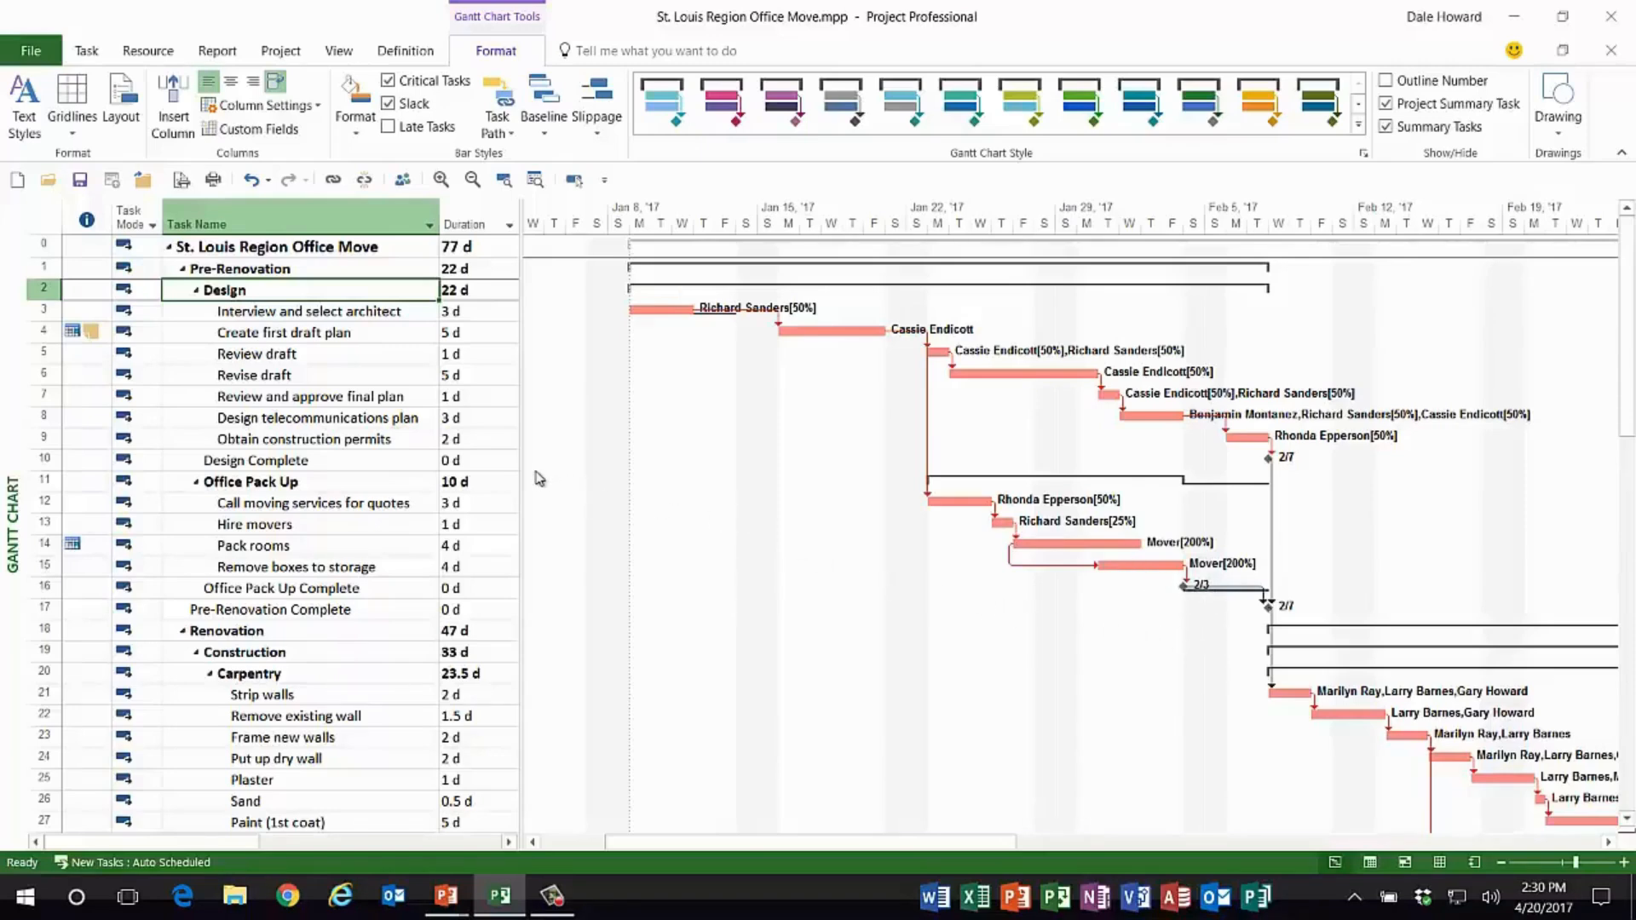